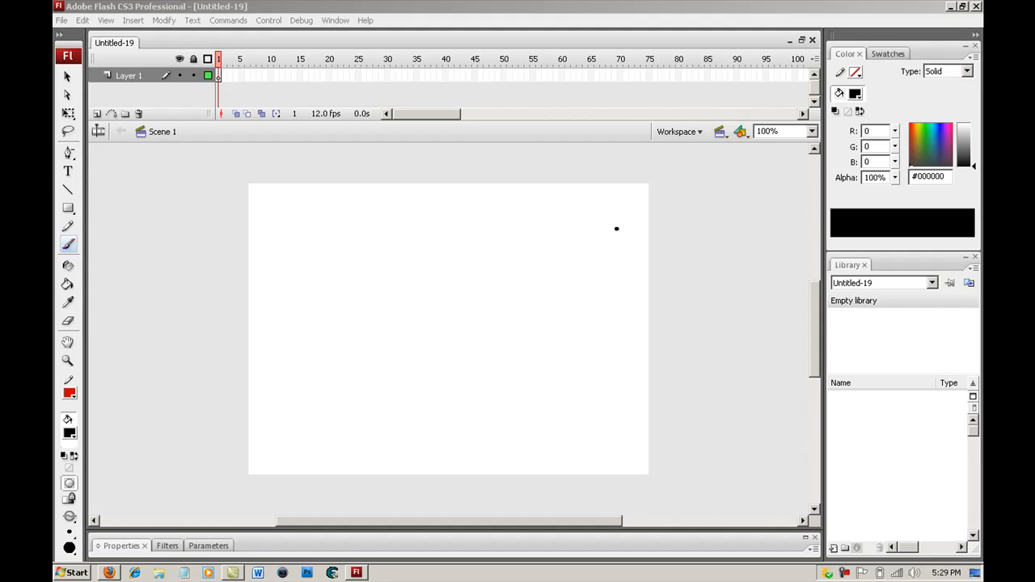
{"action": "mouse_move", "coordinate": [797, 294]}
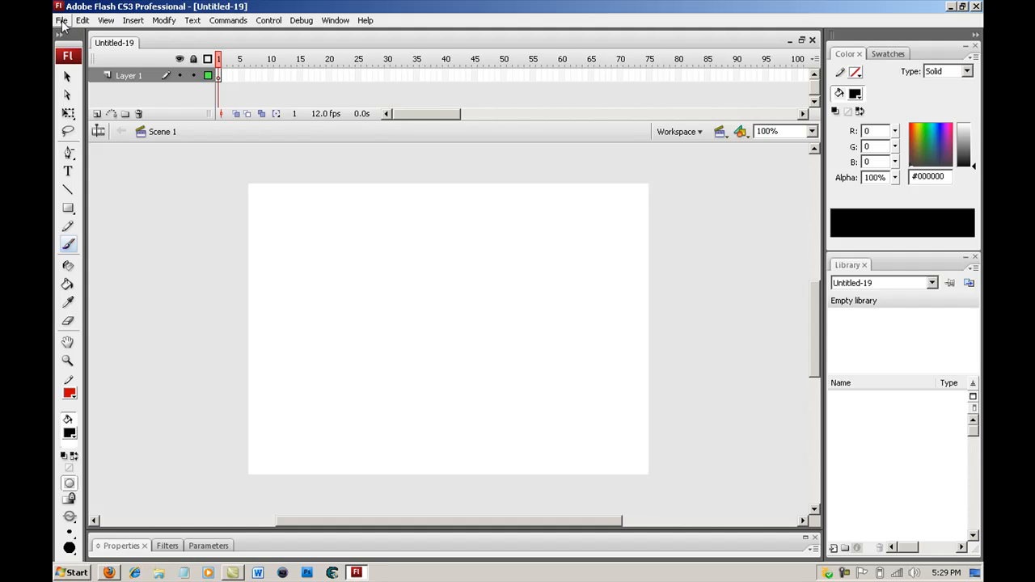
Step: Create a new blank Flash File document, Untitled-20
{"action": "left_click", "coordinate": [61, 21]}
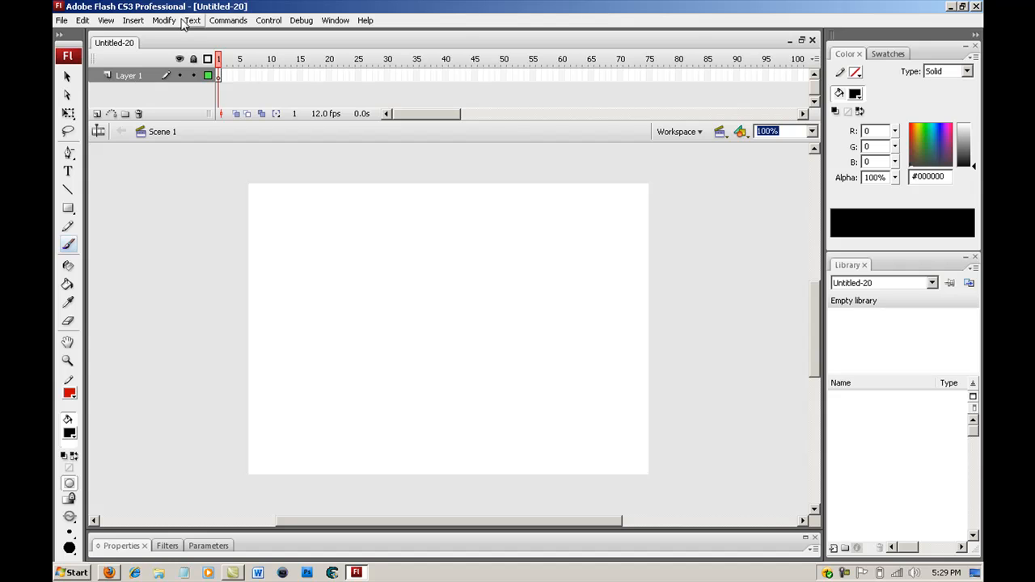
{"action": "mouse_move", "coordinate": [126, 11]}
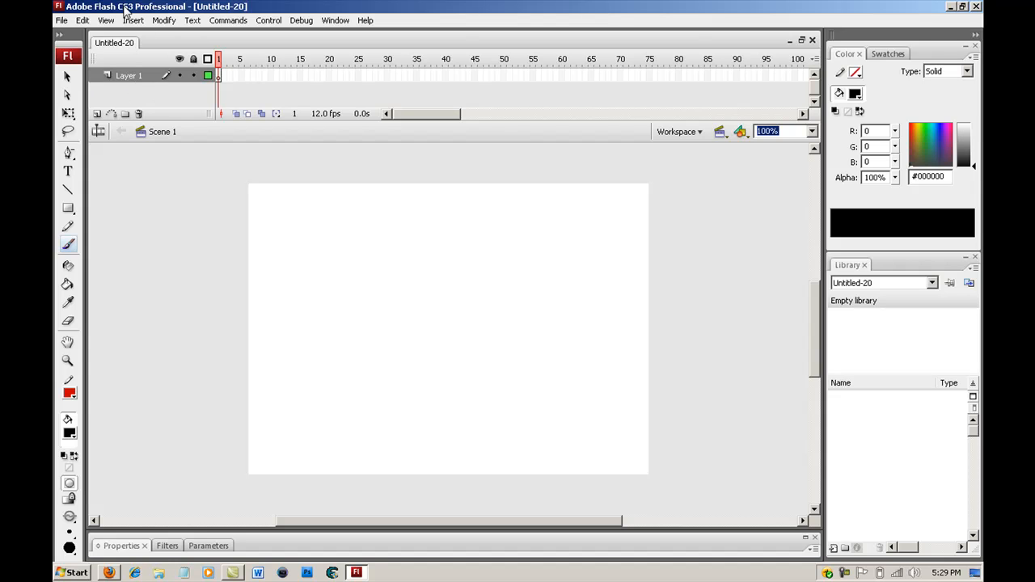
{"action": "mouse_move", "coordinate": [89, 24]}
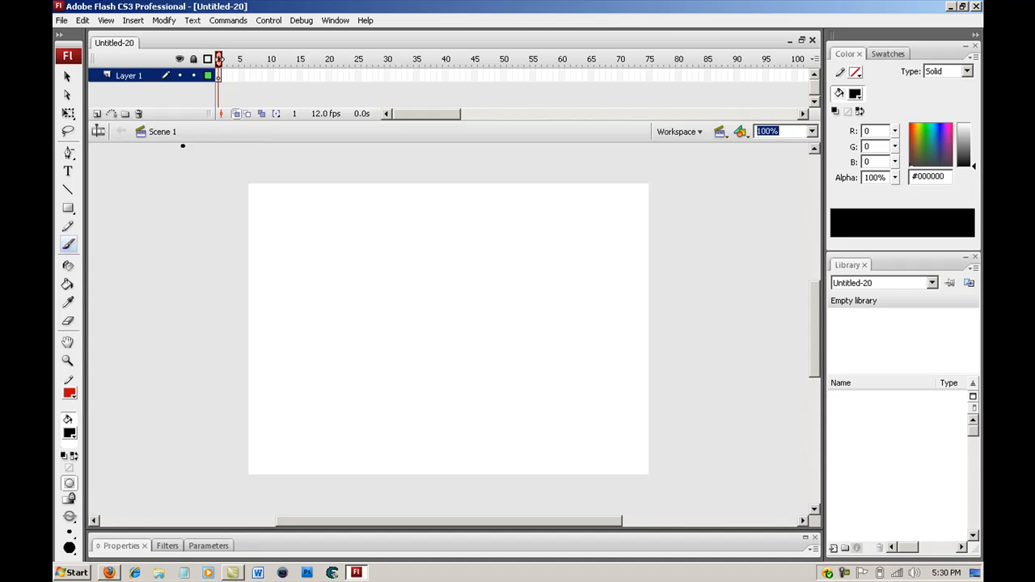
{"action": "mouse_move", "coordinate": [99, 131]}
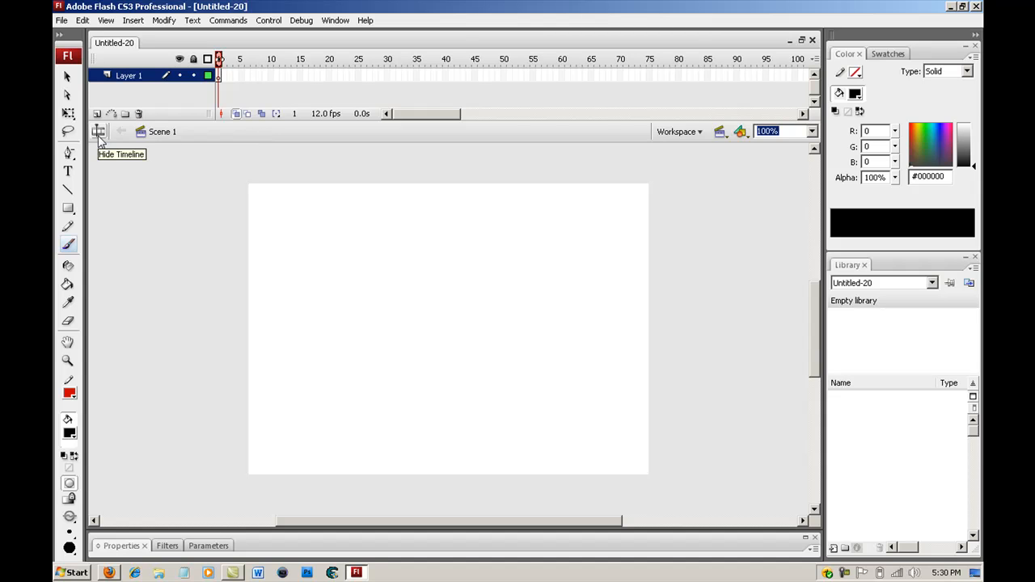
{"action": "mouse_move", "coordinate": [95, 87]}
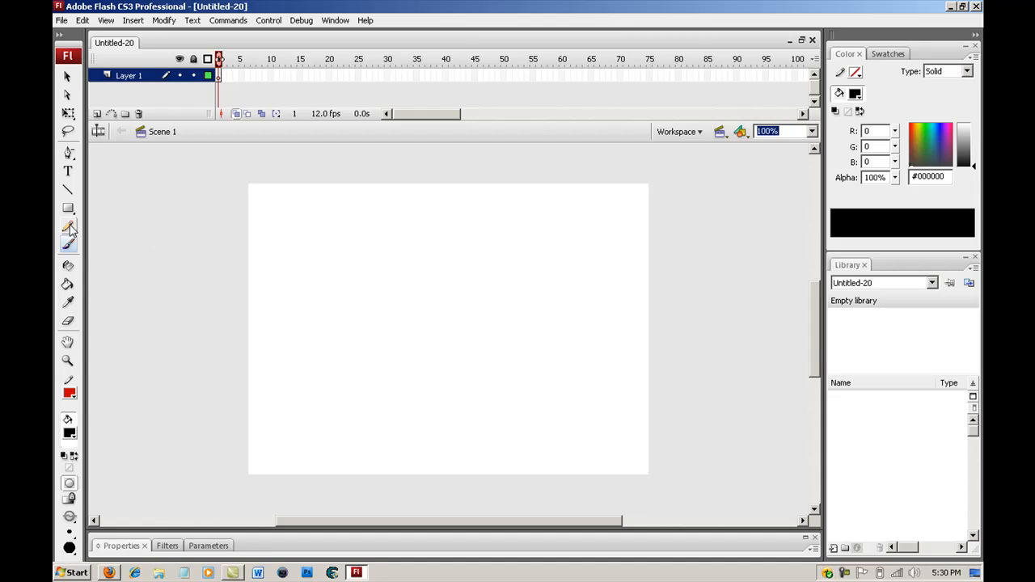
Step: Brush a closed sloping hill outline across the stage and fill it with green #669933
{"action": "left_click", "coordinate": [69, 227]}
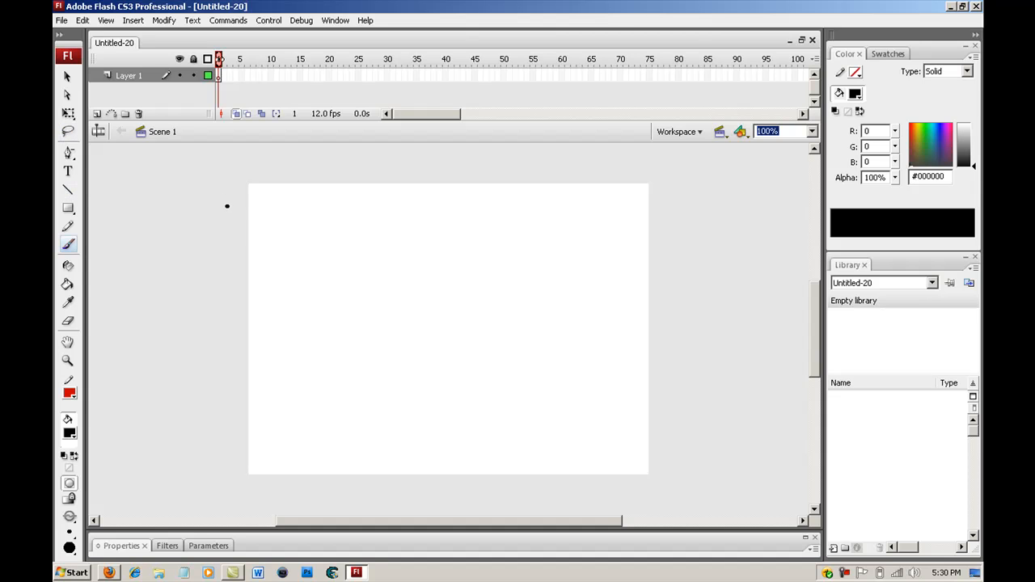
{"action": "left_click_drag", "start_coordinate": [230, 198], "coordinate": [316, 253]}
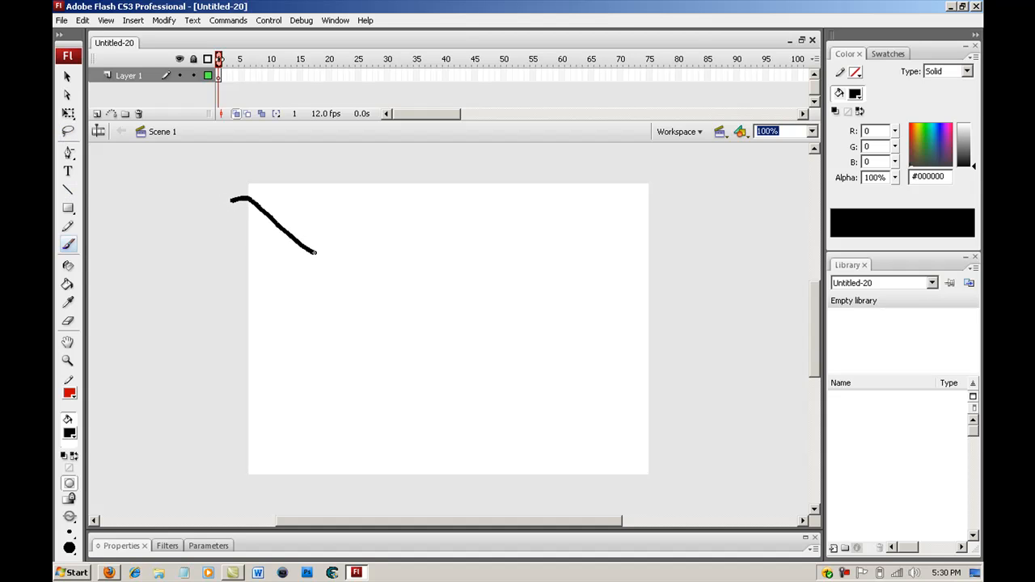
{"action": "left_click_drag", "start_coordinate": [316, 251], "coordinate": [651, 445]}
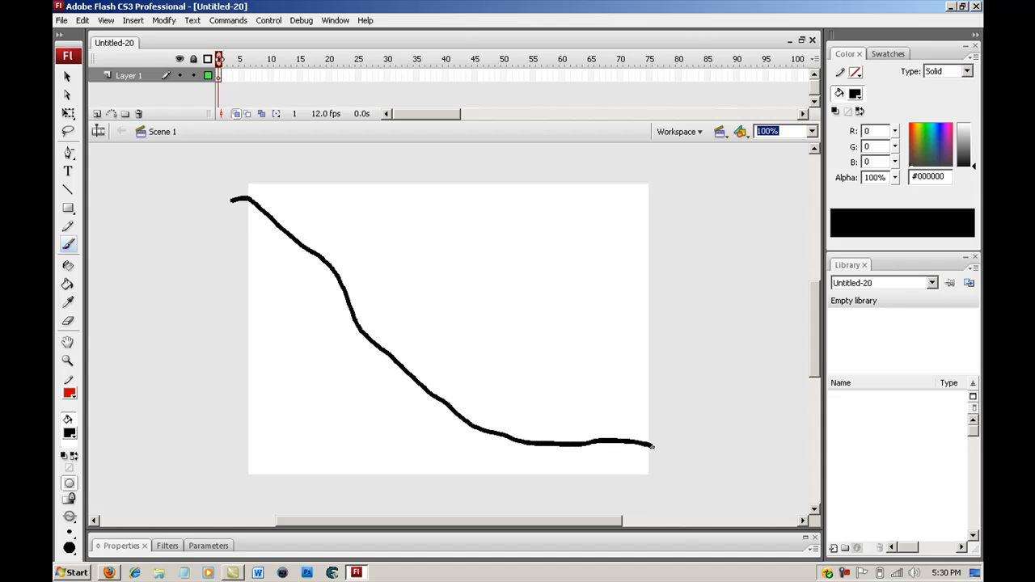
{"action": "left_click_drag", "start_coordinate": [651, 447], "coordinate": [659, 514]}
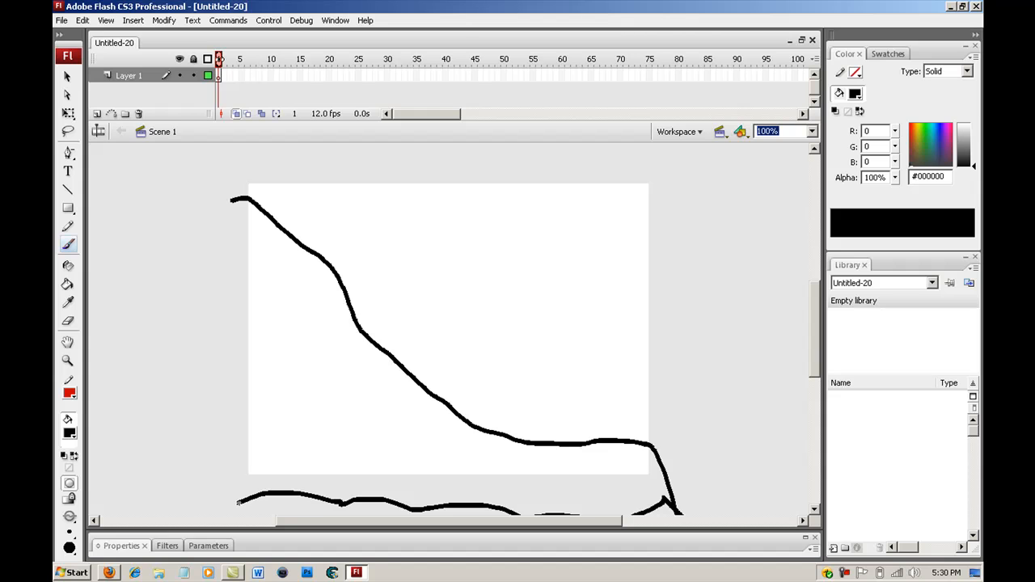
{"action": "left_click_drag", "start_coordinate": [228, 217], "coordinate": [234, 502]}
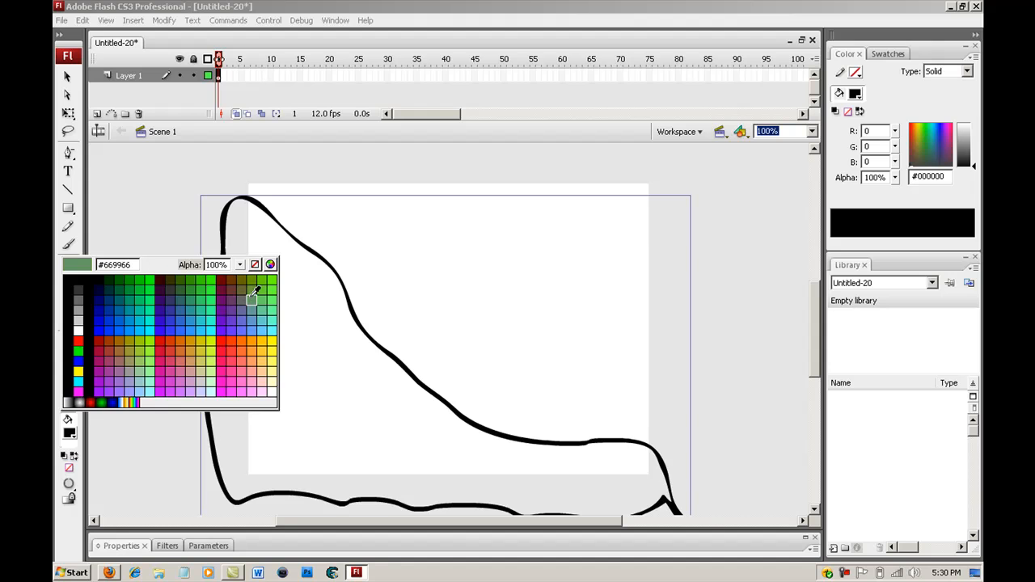
{"action": "left_click", "coordinate": [252, 300]}
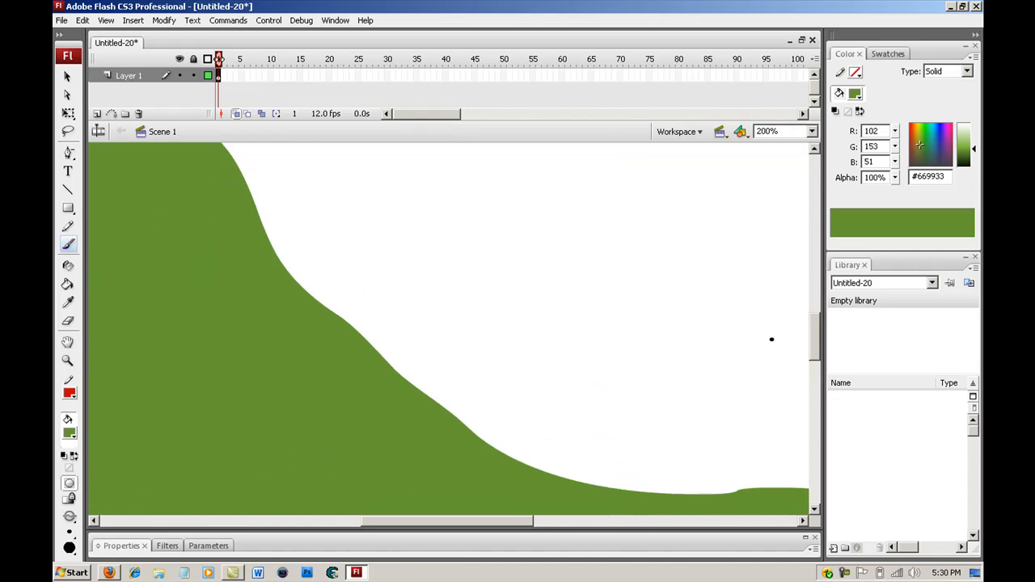
Step: Insert Layer 2 above the green hill layer in the timeline
{"action": "scroll", "scroll_direction": "down", "scroll_amount": 3}
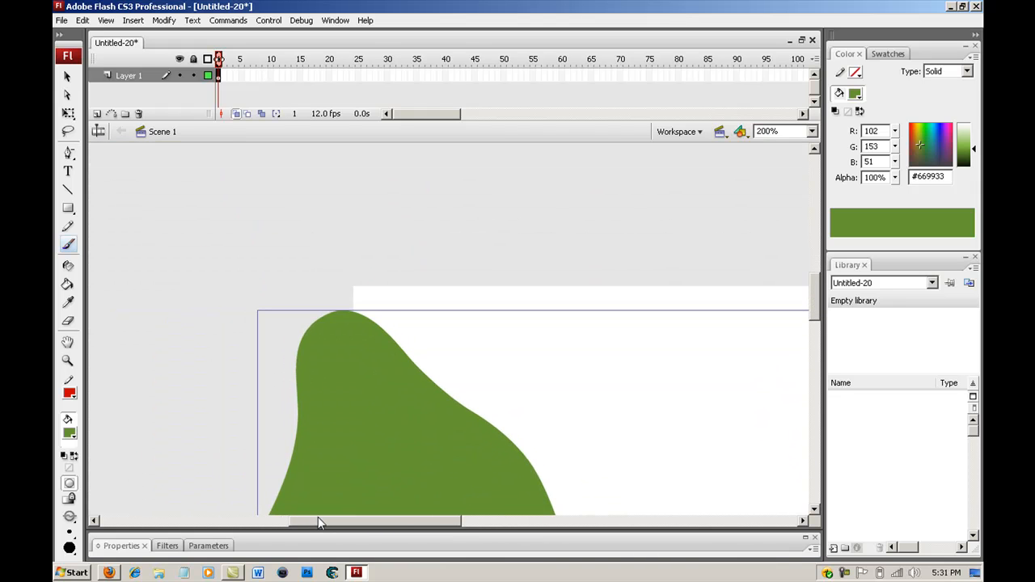
{"action": "mouse_move", "coordinate": [176, 108]}
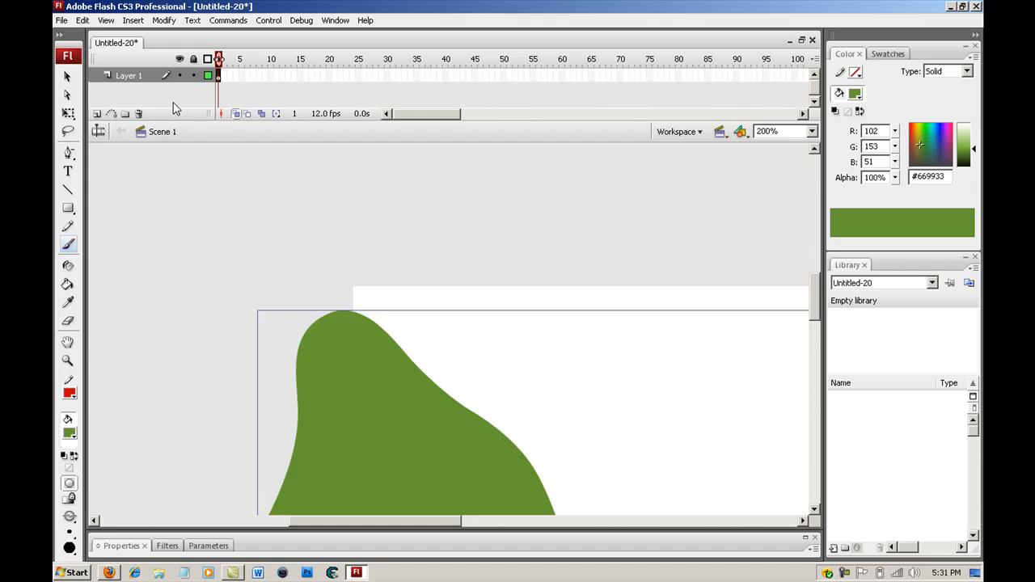
{"action": "mouse_move", "coordinate": [97, 114]}
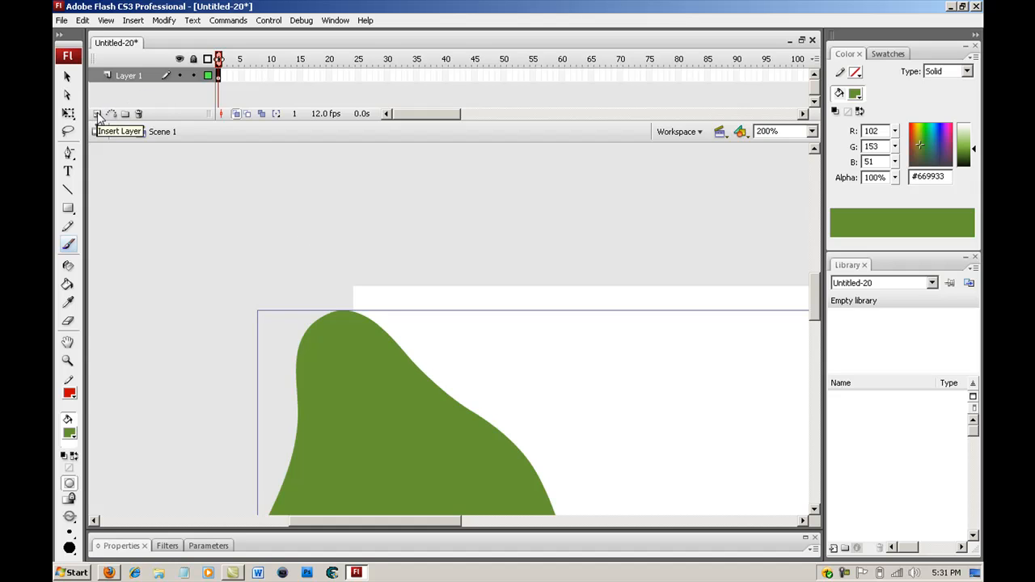
{"action": "left_click", "coordinate": [134, 20]}
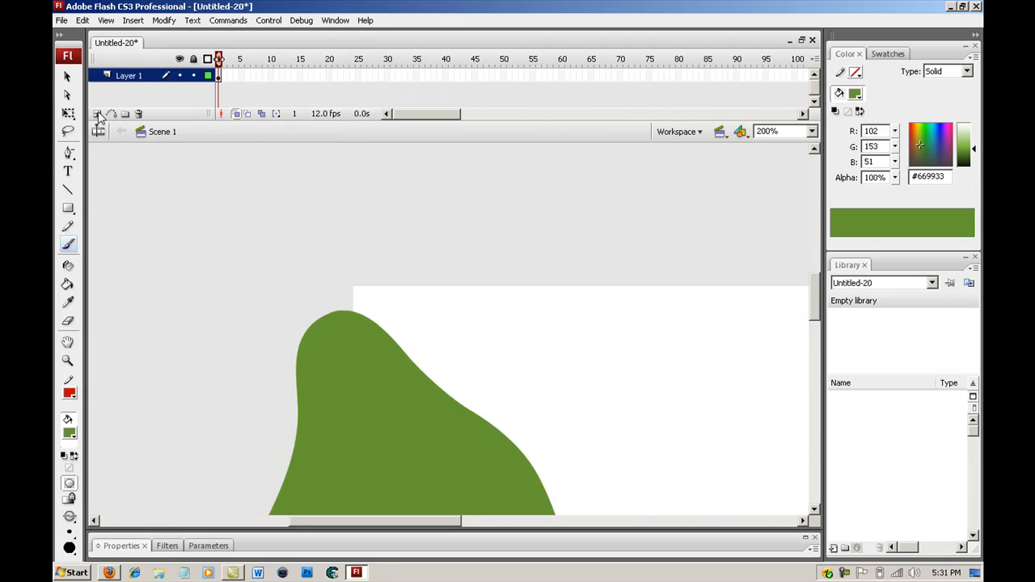
{"action": "left_click", "coordinate": [97, 113]}
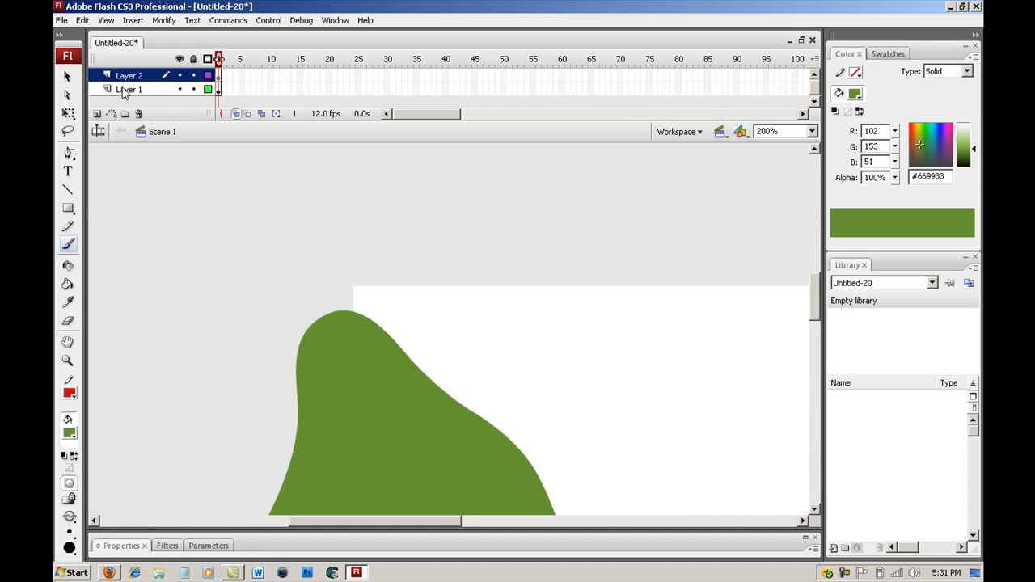
{"action": "mouse_move", "coordinate": [128, 75]}
{"action": "type", "text": "Char"}
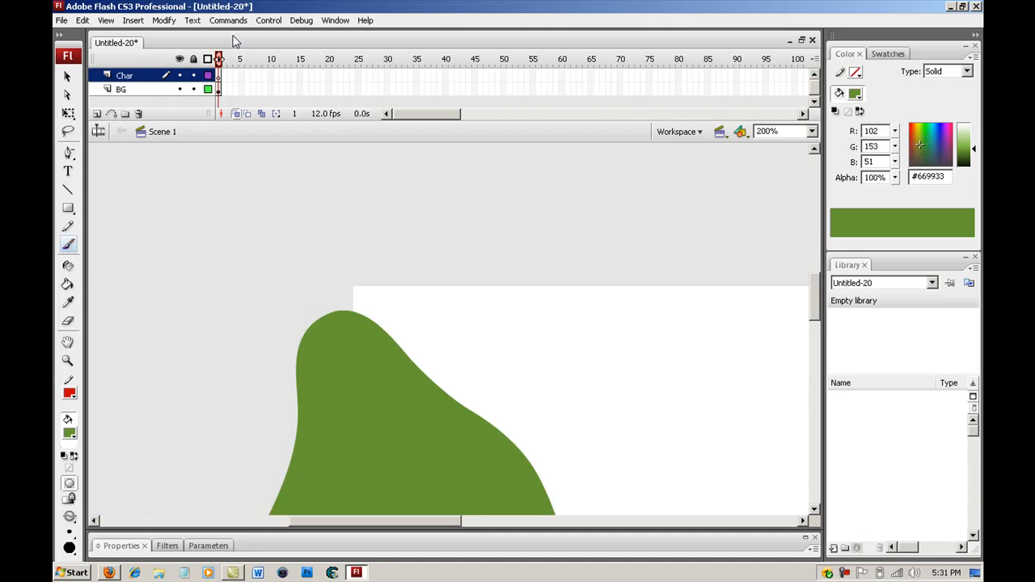
{"action": "mouse_move", "coordinate": [93, 117]}
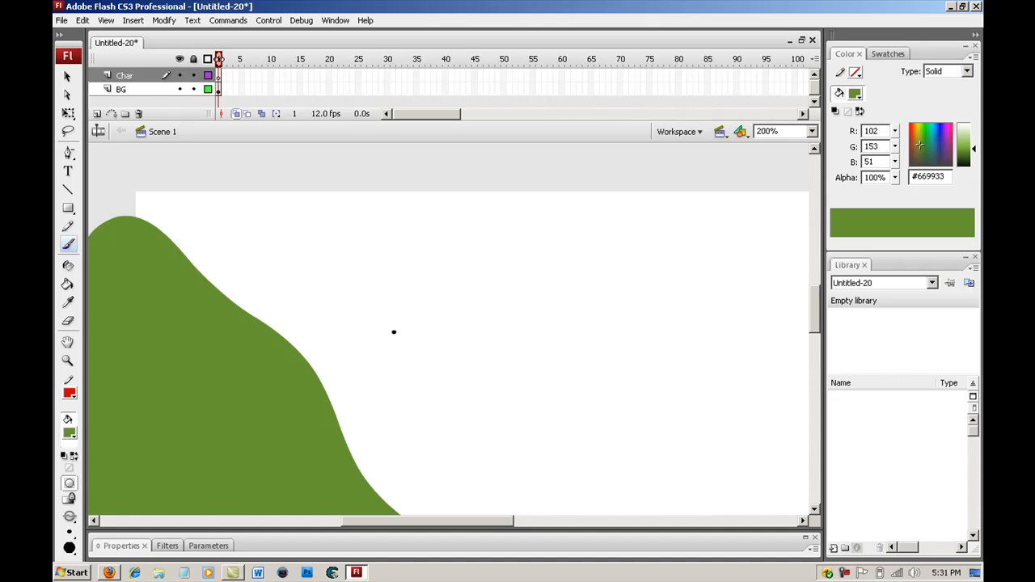
{"action": "mouse_move", "coordinate": [176, 205]}
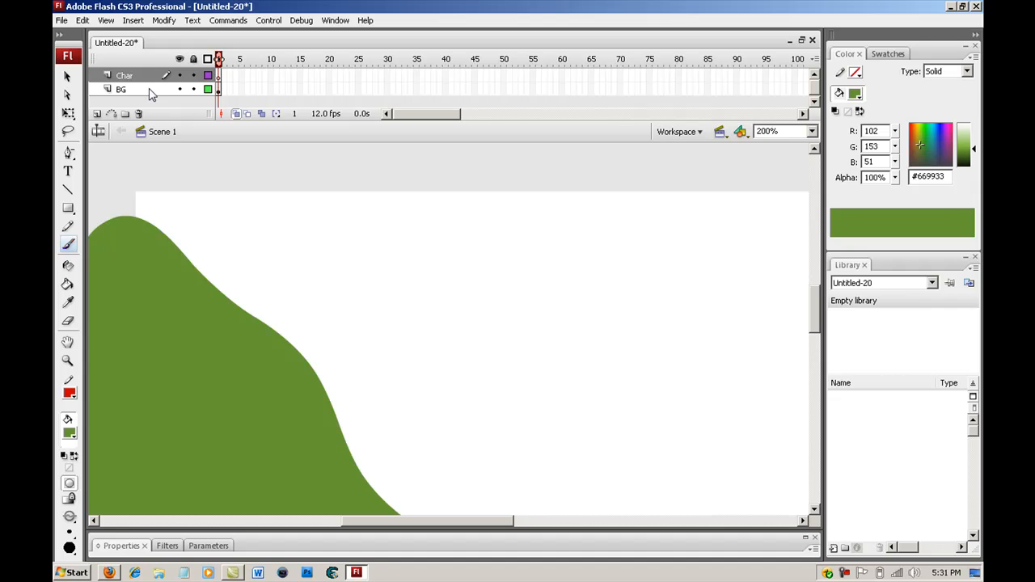
Step: Name the layers Char and BG, pick black, and brush a stick figure at the hilltop
{"action": "left_click", "coordinate": [125, 75]}
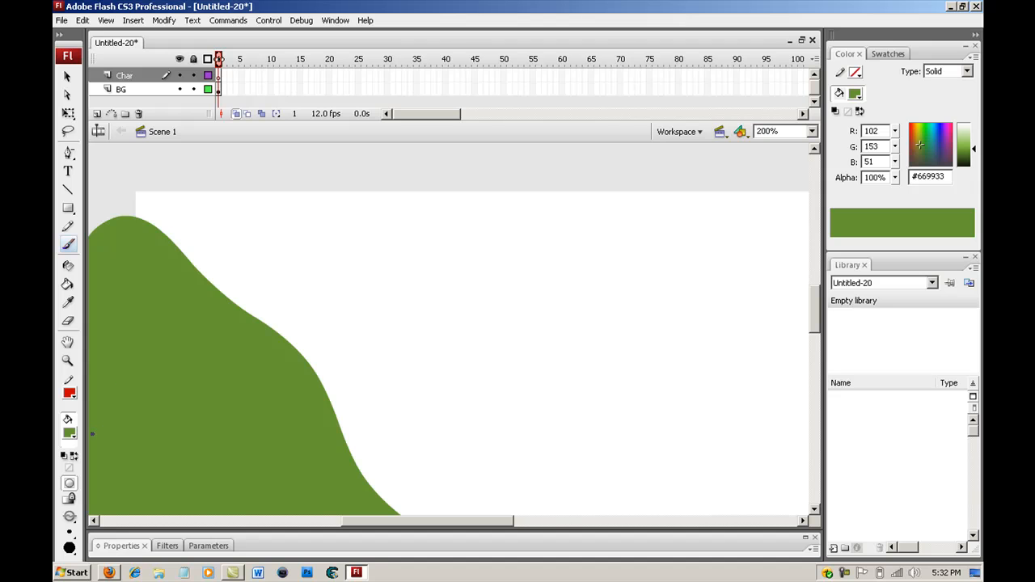
{"action": "left_click", "coordinate": [69, 434]}
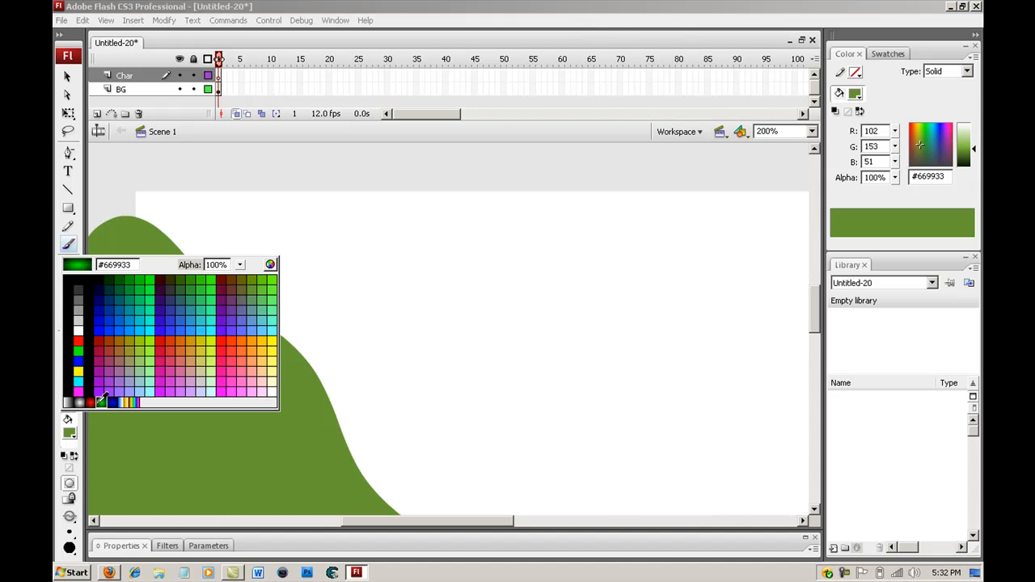
{"action": "left_click", "coordinate": [68, 279]}
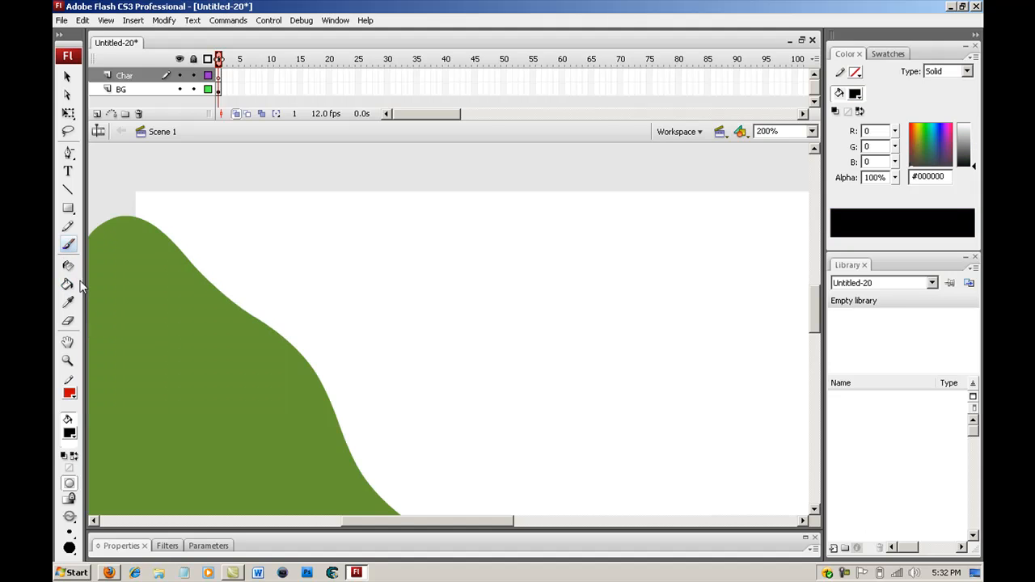
{"action": "left_click_drag", "start_coordinate": [170, 206], "coordinate": [186, 204]}
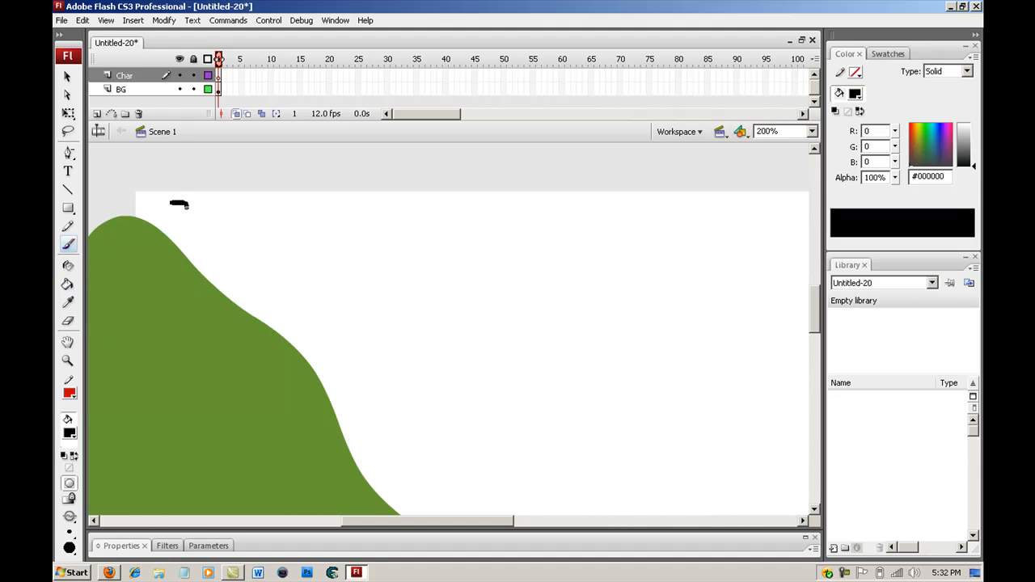
{"action": "left_click_drag", "start_coordinate": [166, 203], "coordinate": [182, 219]}
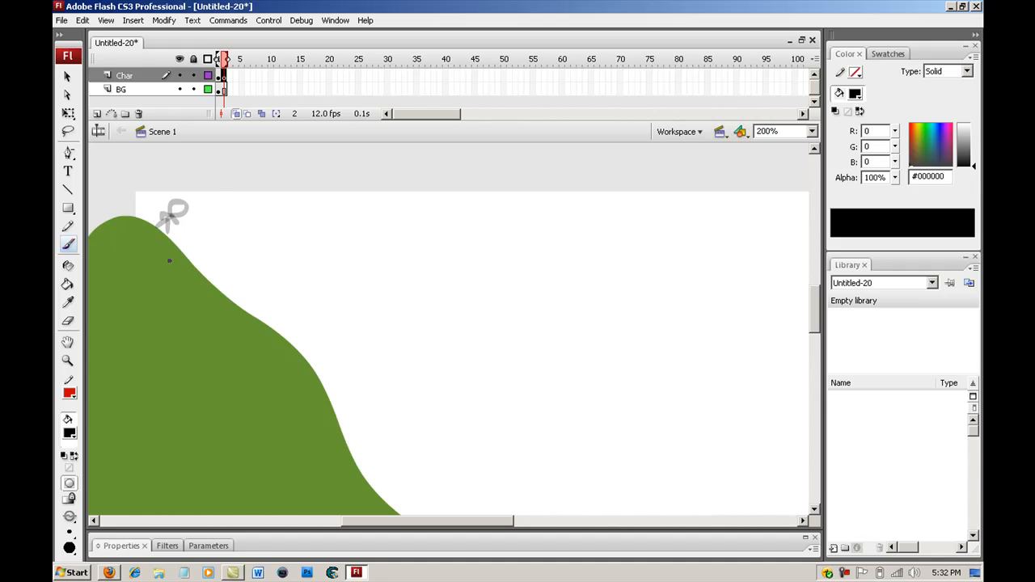
{"action": "mouse_move", "coordinate": [248, 114]}
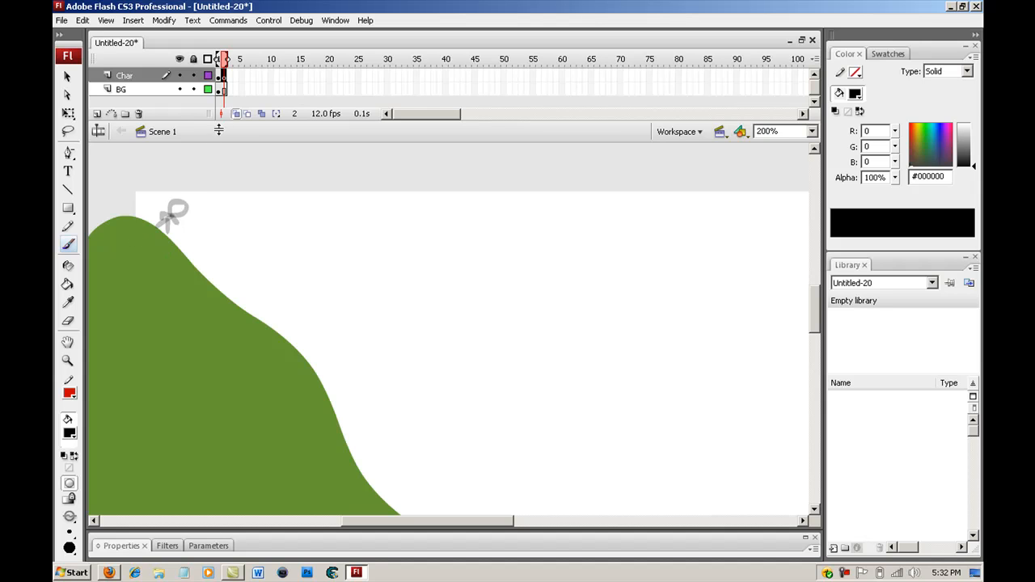
Step: Insert a blank keyframe at frame 2 on the Char layer for the next pose
{"action": "left_click", "coordinate": [124, 75]}
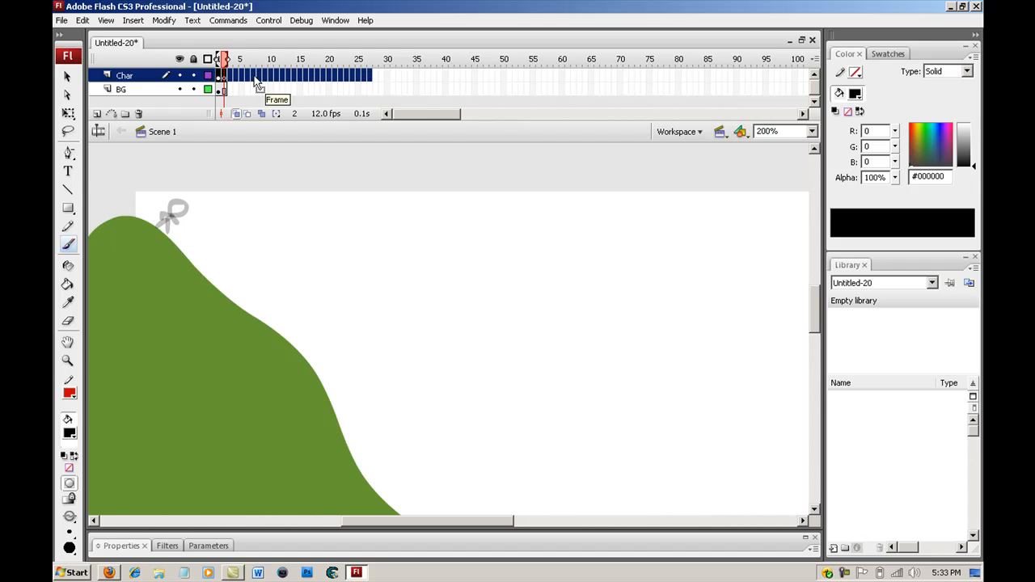
{"action": "right_click", "coordinate": [255, 81]}
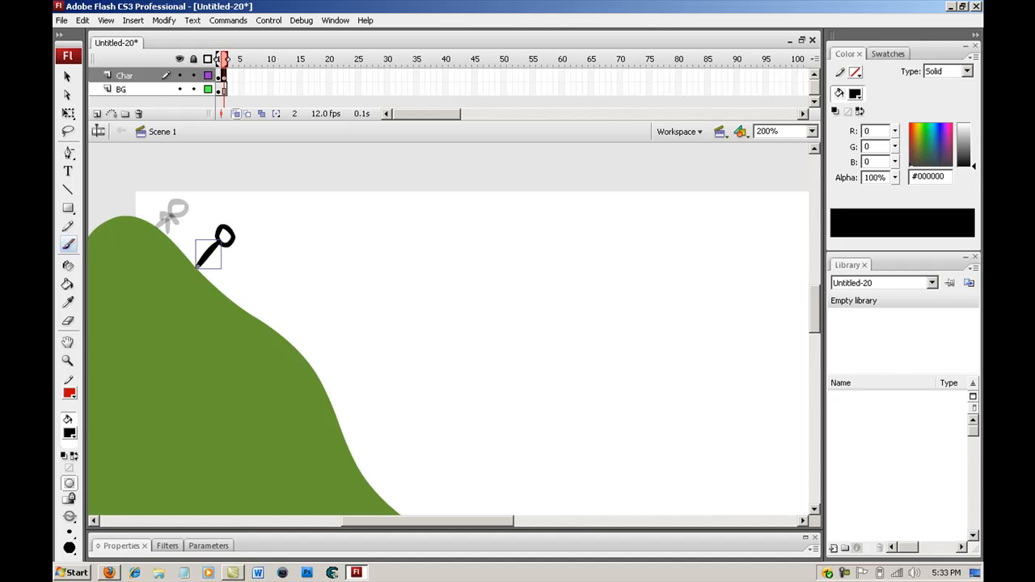
Step: Draw the rolling poses on successive blank keyframes, ending with the figure standing at the hill's foot
{"action": "left_click_drag", "start_coordinate": [212, 251], "coordinate": [207, 279]}
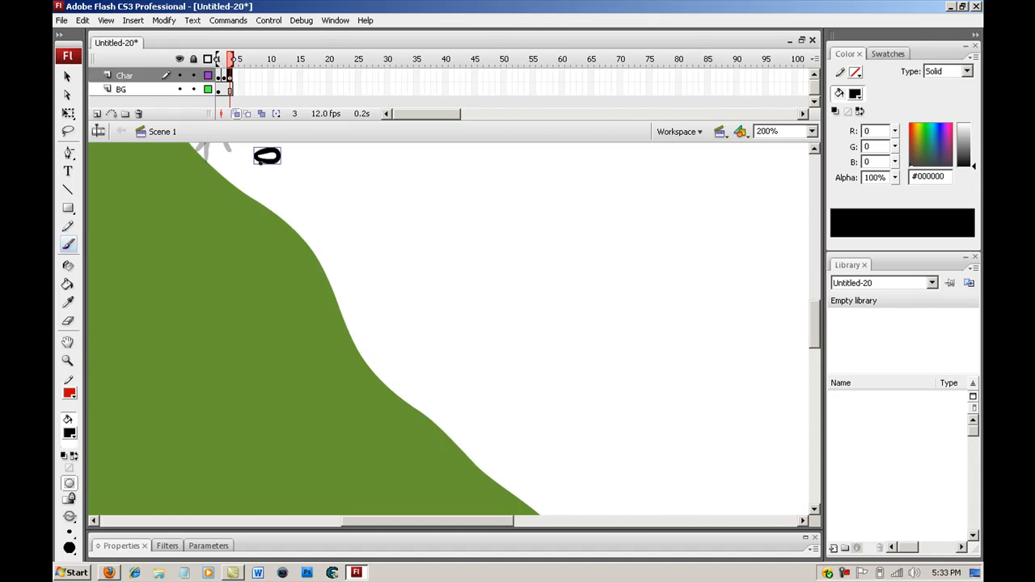
{"action": "left_click_drag", "start_coordinate": [266, 162], "coordinate": [243, 194]}
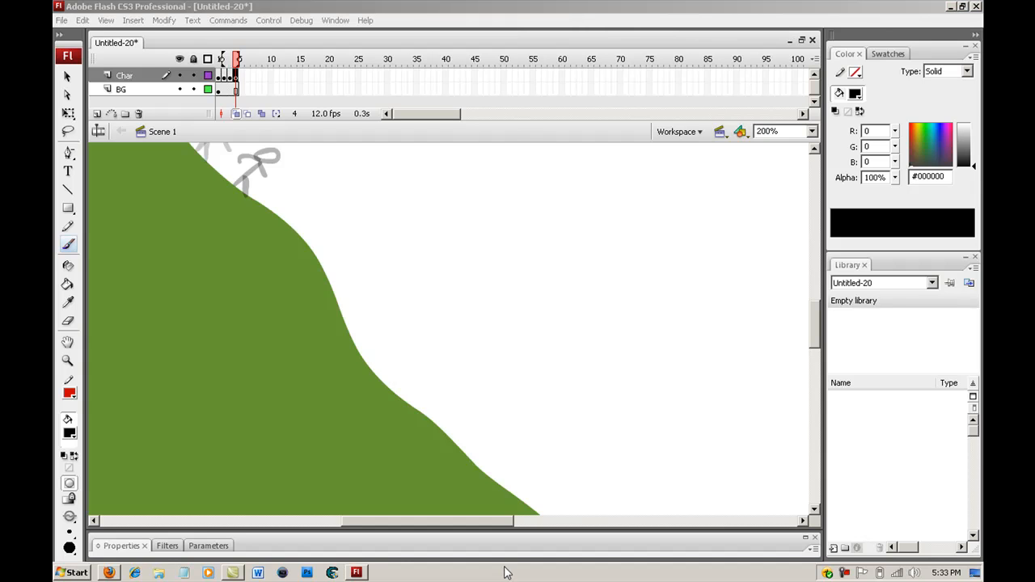
{"action": "mouse_move", "coordinate": [447, 556]}
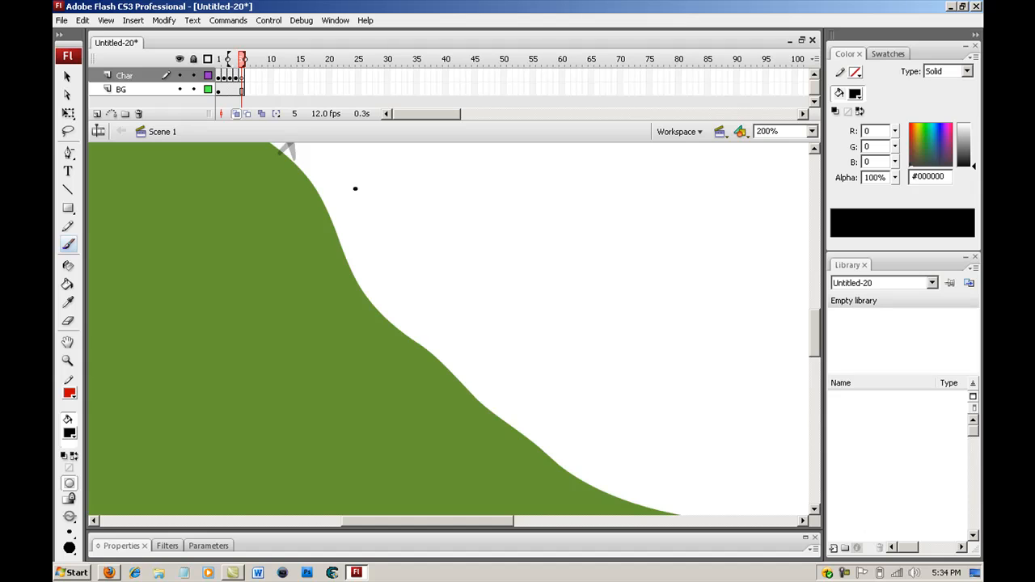
{"action": "left_click_drag", "start_coordinate": [328, 214], "coordinate": [364, 194]}
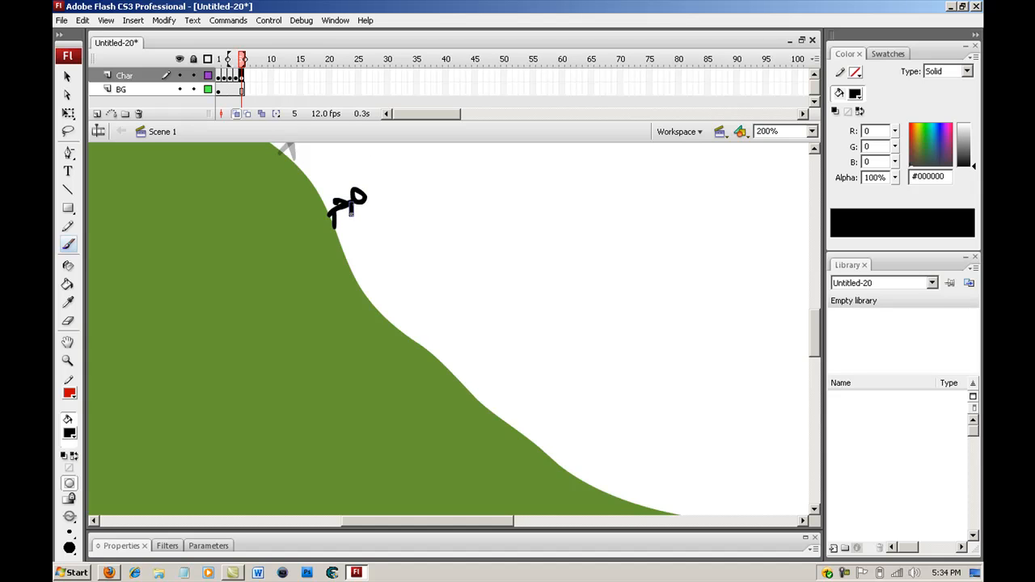
{"action": "left_click", "coordinate": [247, 59]}
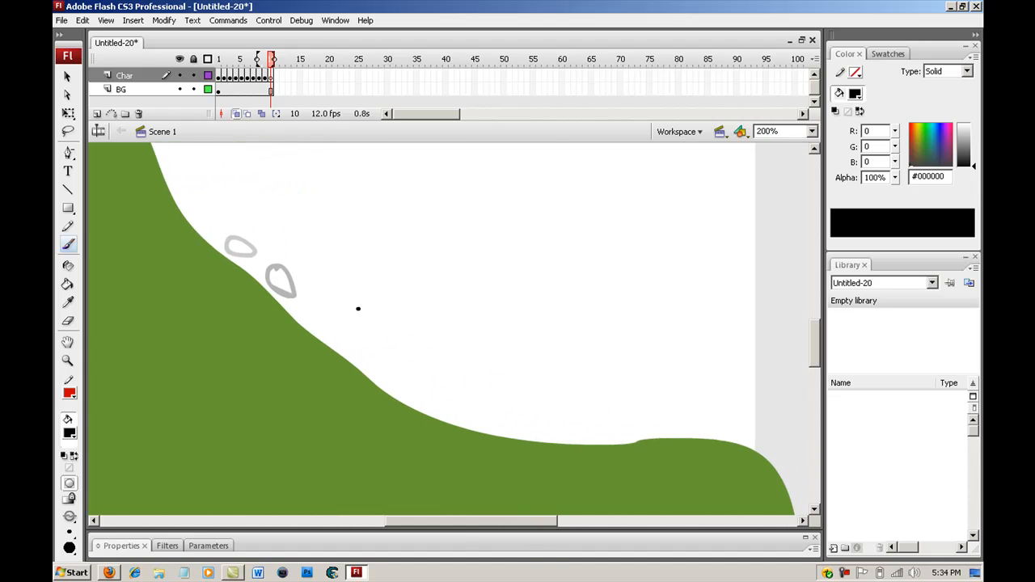
{"action": "left_click_drag", "start_coordinate": [329, 303], "coordinate": [329, 328]}
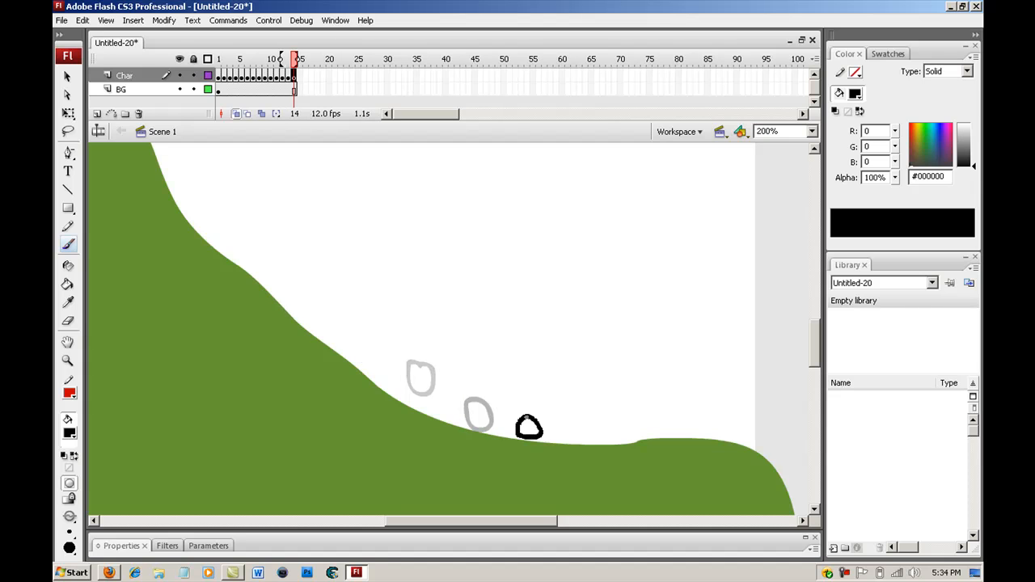
{"action": "left_click", "coordinate": [300, 59]}
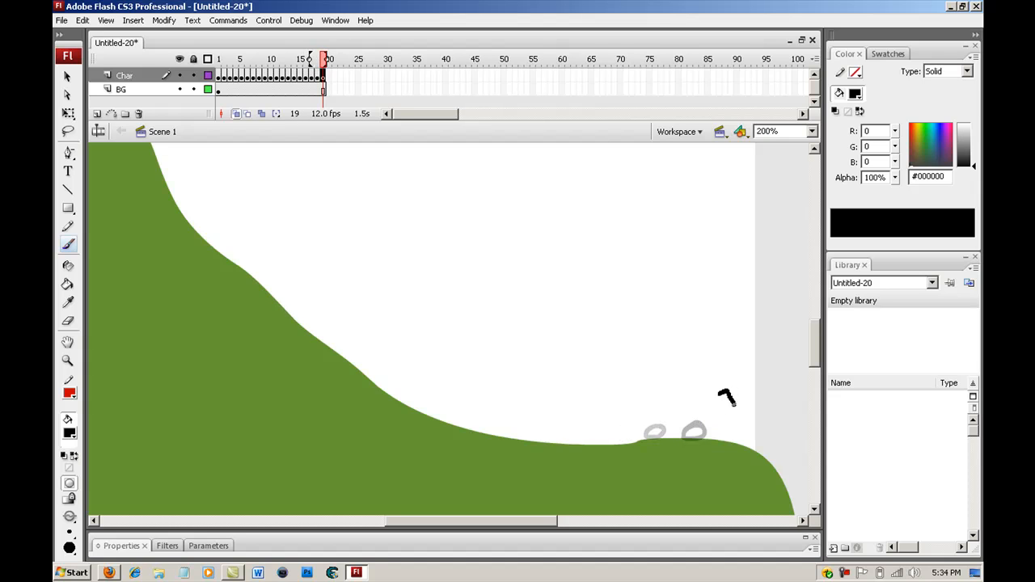
{"action": "left_click_drag", "start_coordinate": [726, 396], "coordinate": [716, 449]}
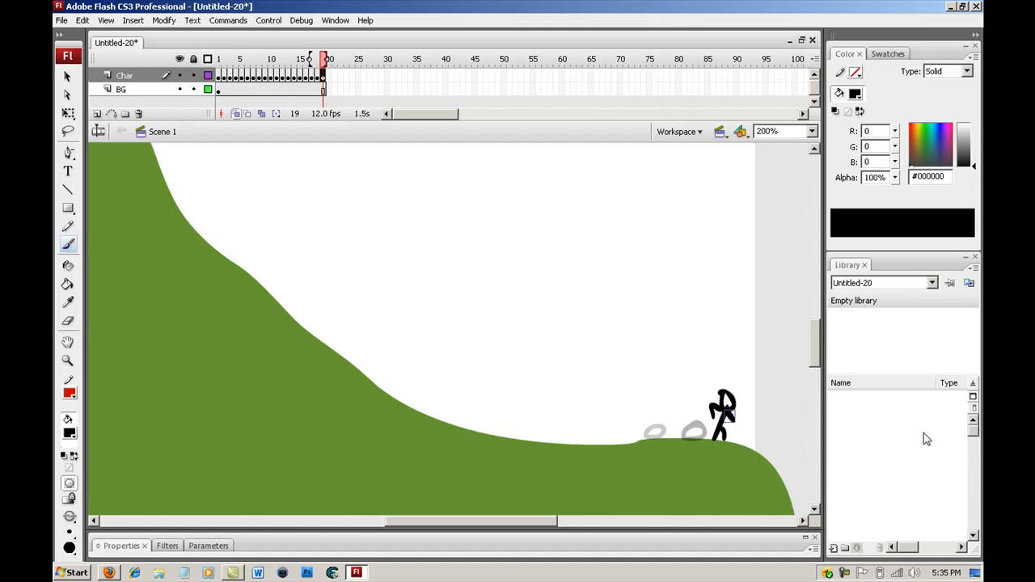
{"action": "left_click", "coordinate": [329, 59]}
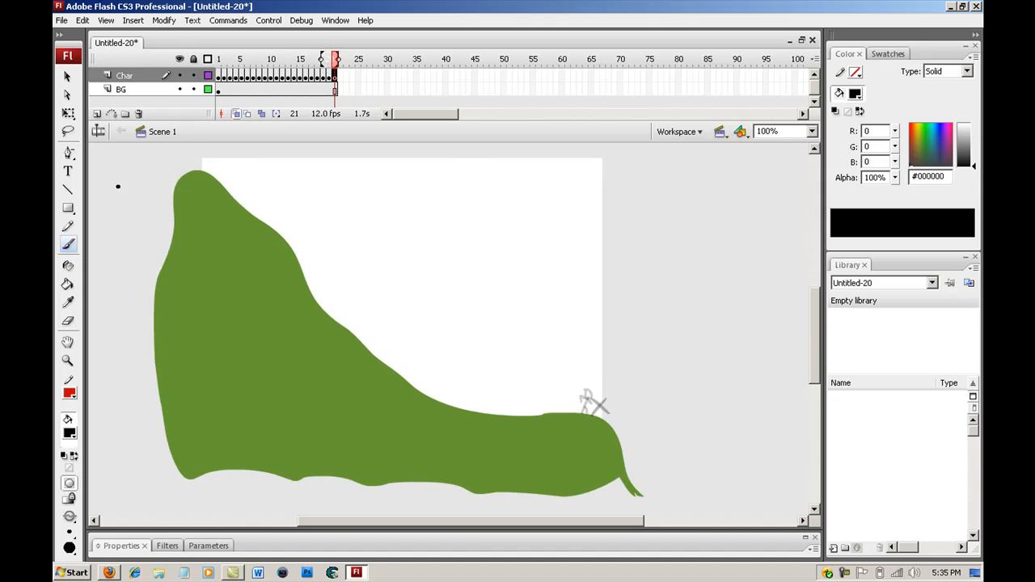
Step: Play back the timeline with Control > Play to preview the tumble
{"action": "left_click", "coordinate": [269, 20]}
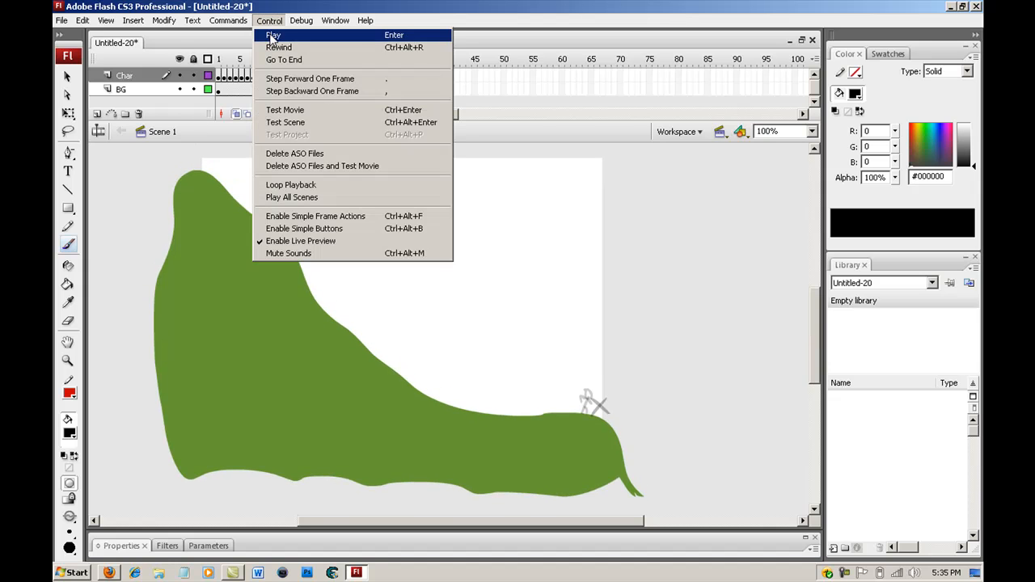
{"action": "left_click", "coordinate": [273, 34]}
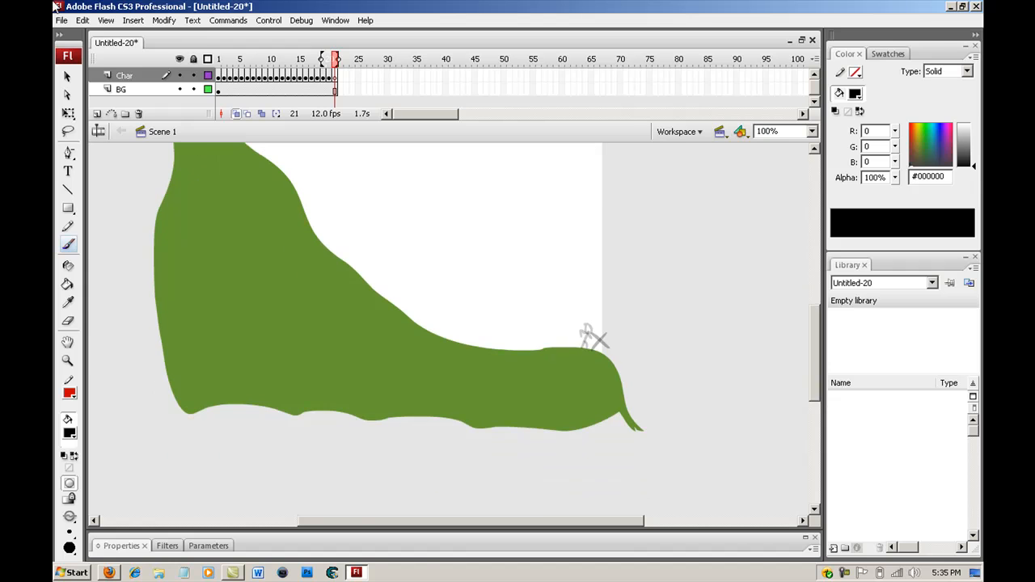
{"action": "left_click", "coordinate": [61, 20]}
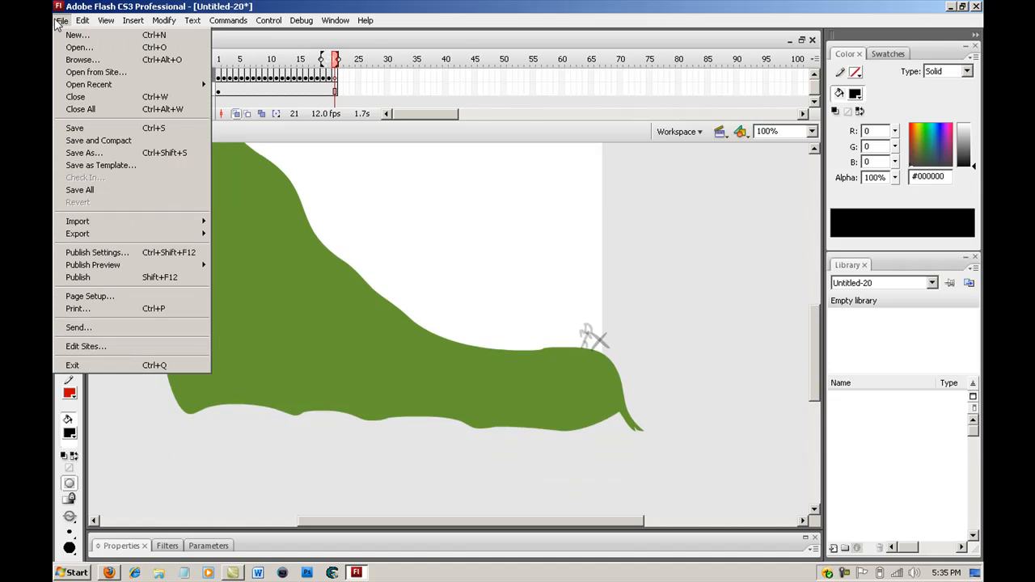
{"action": "mouse_move", "coordinate": [74, 127]}
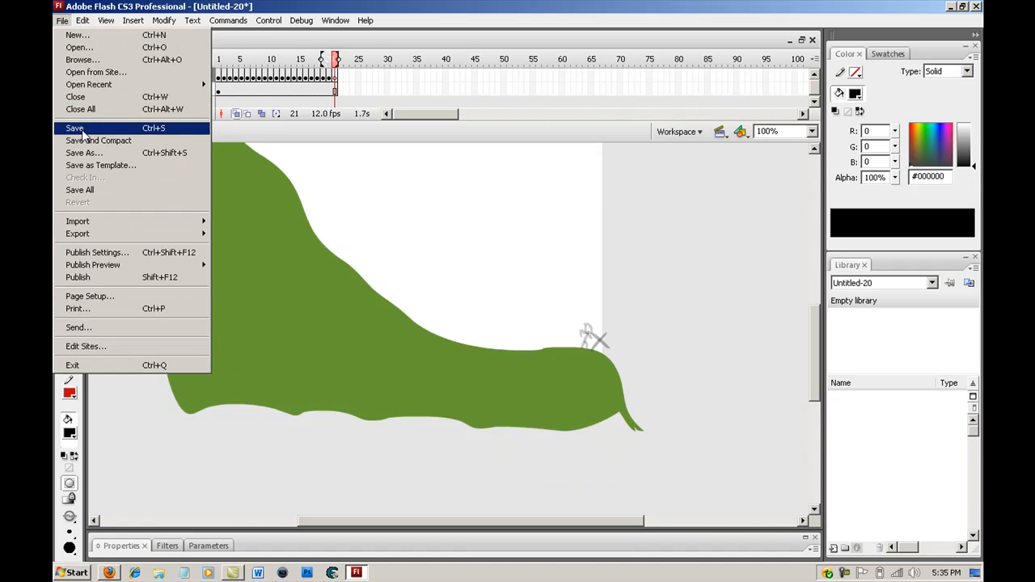
{"action": "left_click", "coordinate": [84, 152]}
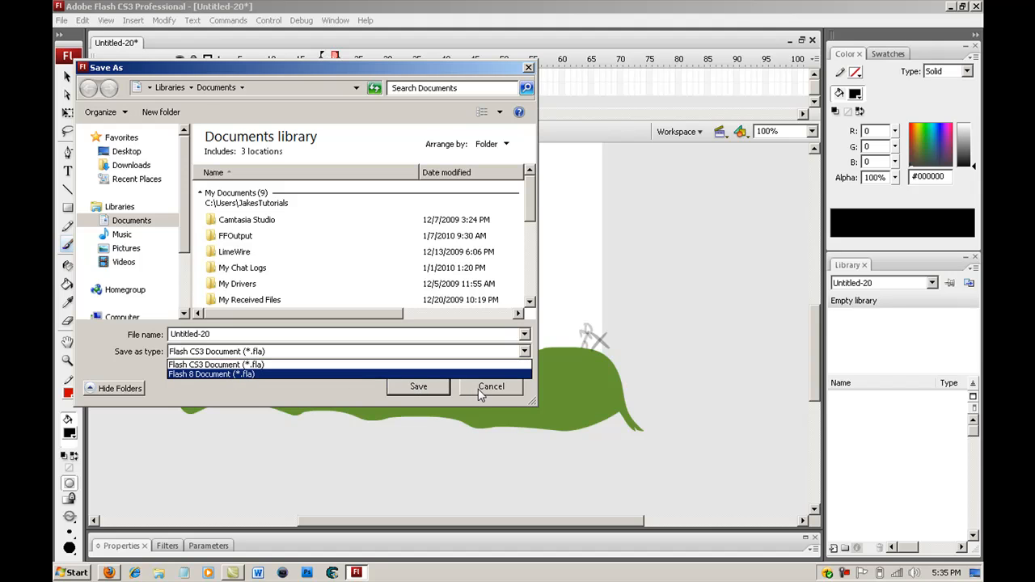
{"action": "left_click", "coordinate": [491, 386]}
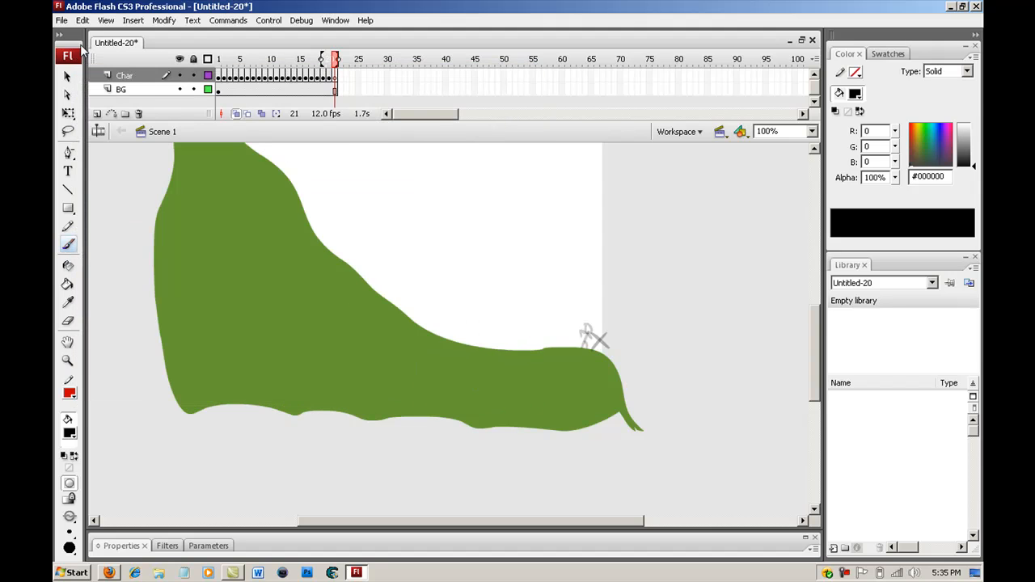
{"action": "left_click", "coordinate": [62, 20]}
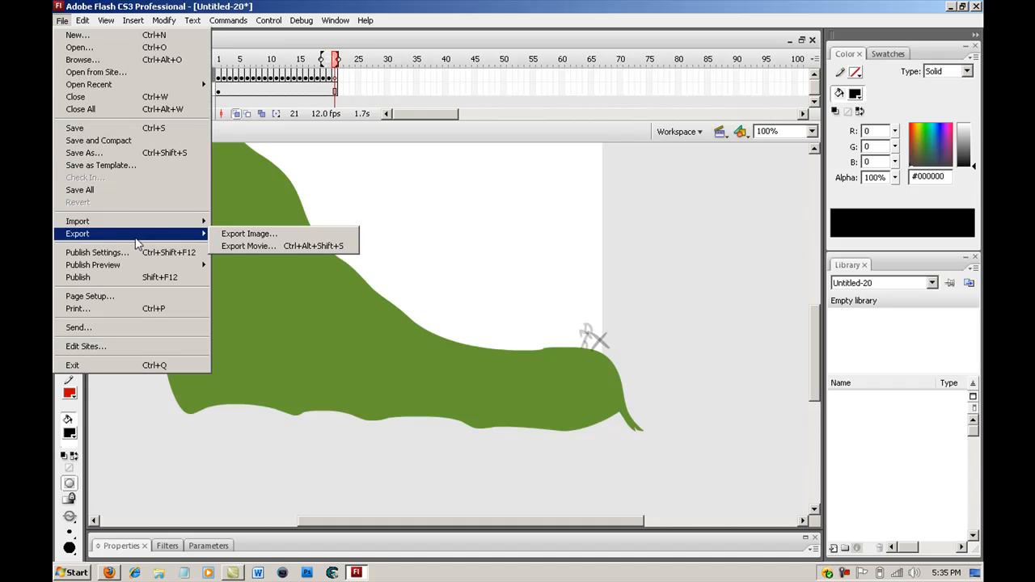
{"action": "mouse_move", "coordinate": [148, 202]}
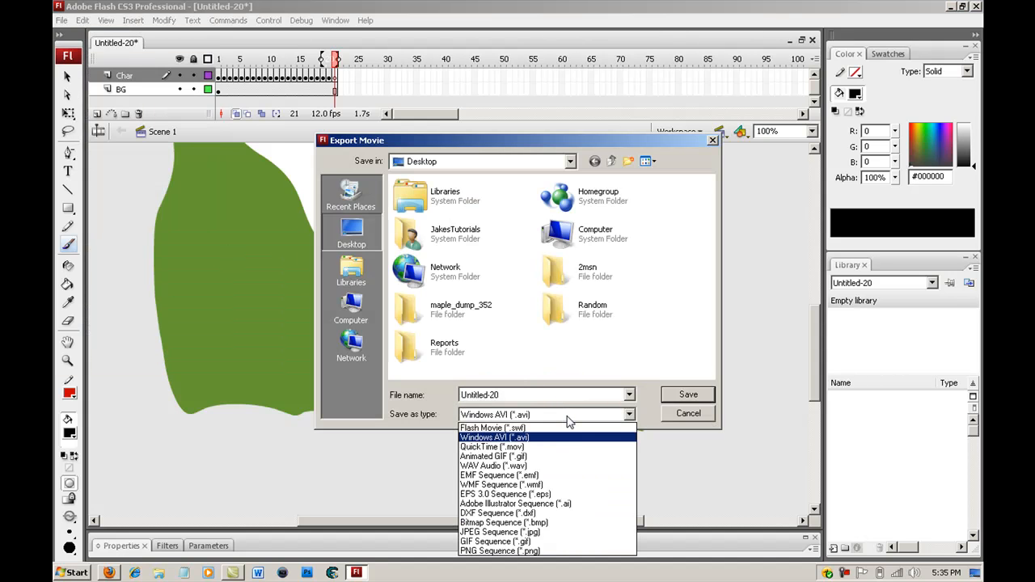
{"action": "mouse_move", "coordinate": [556, 457]}
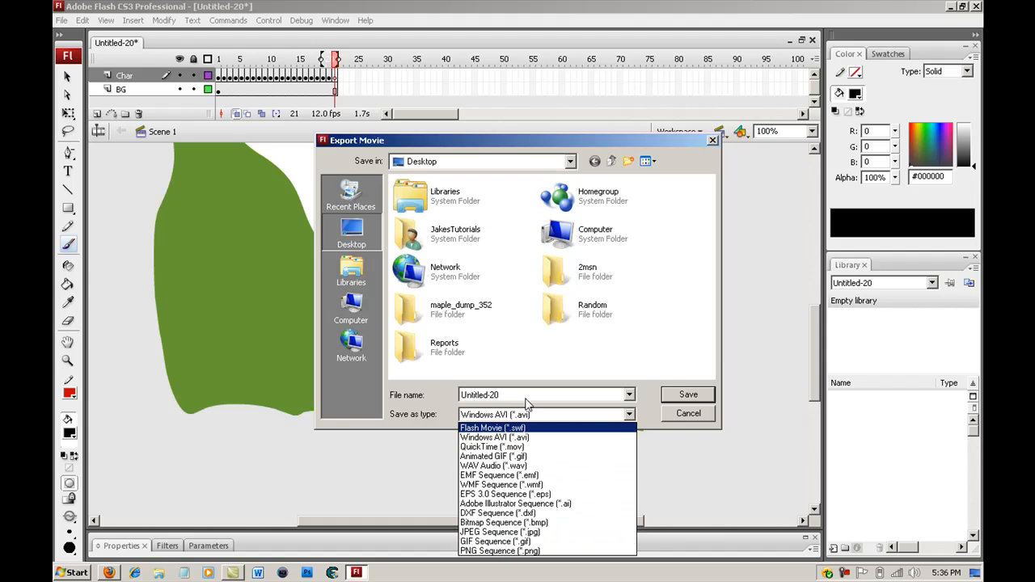
Step: Name the exported movie name5 with Save as type Windows AVI (*.avi) and save
{"action": "type", "text": "name"}
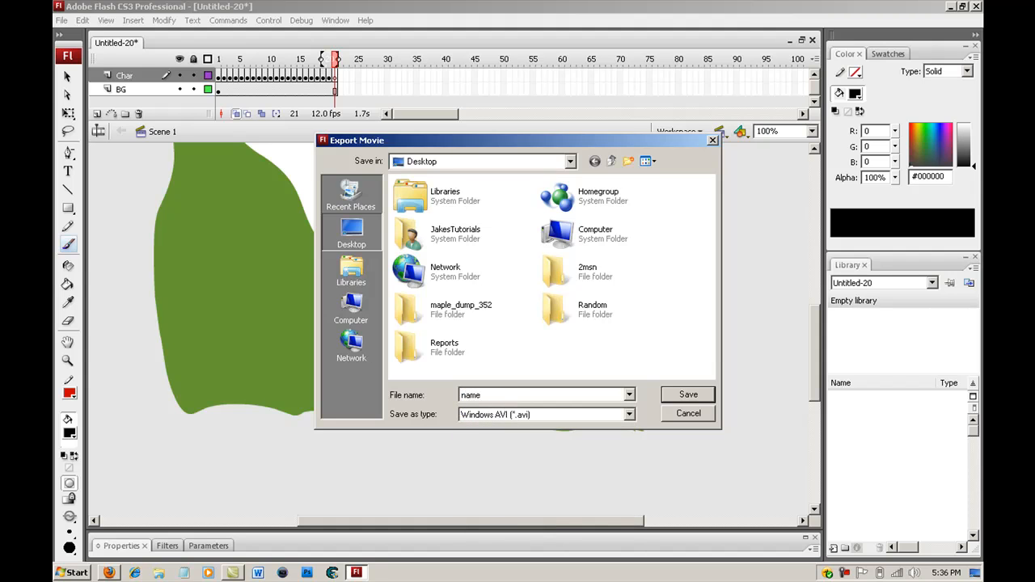
{"action": "left_click", "coordinate": [629, 414]}
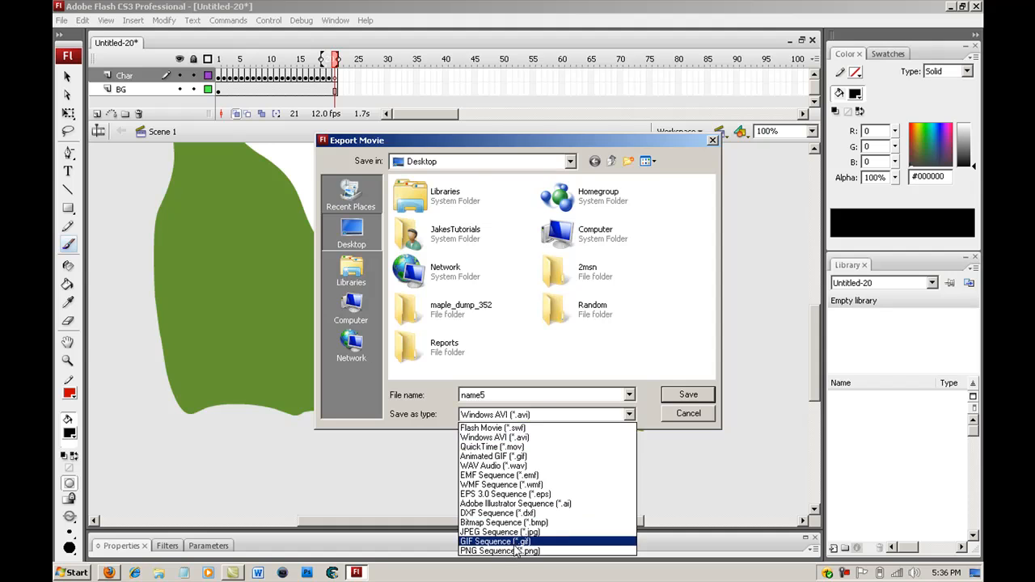
{"action": "left_click", "coordinate": [499, 551]}
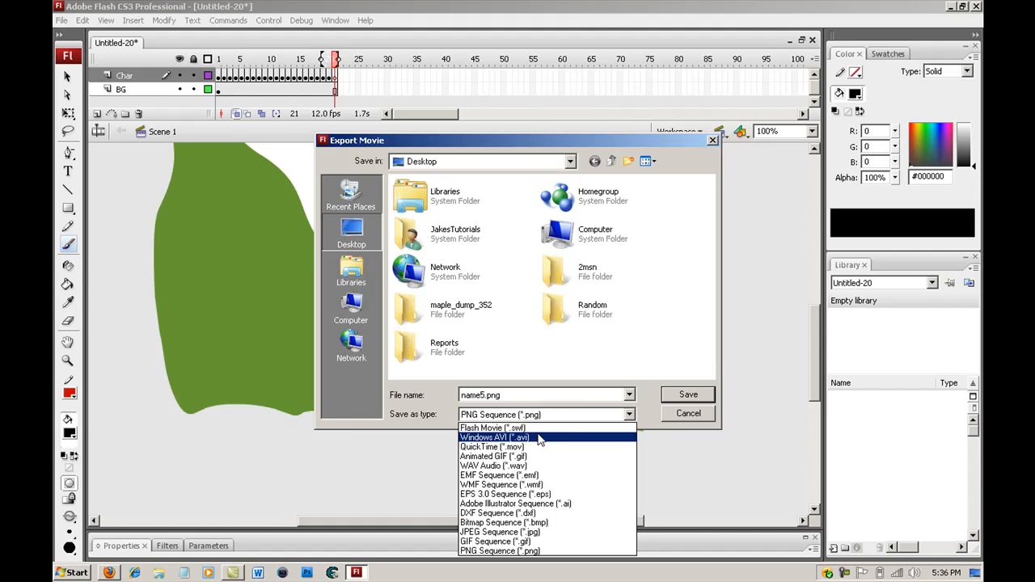
{"action": "left_click", "coordinate": [495, 437]}
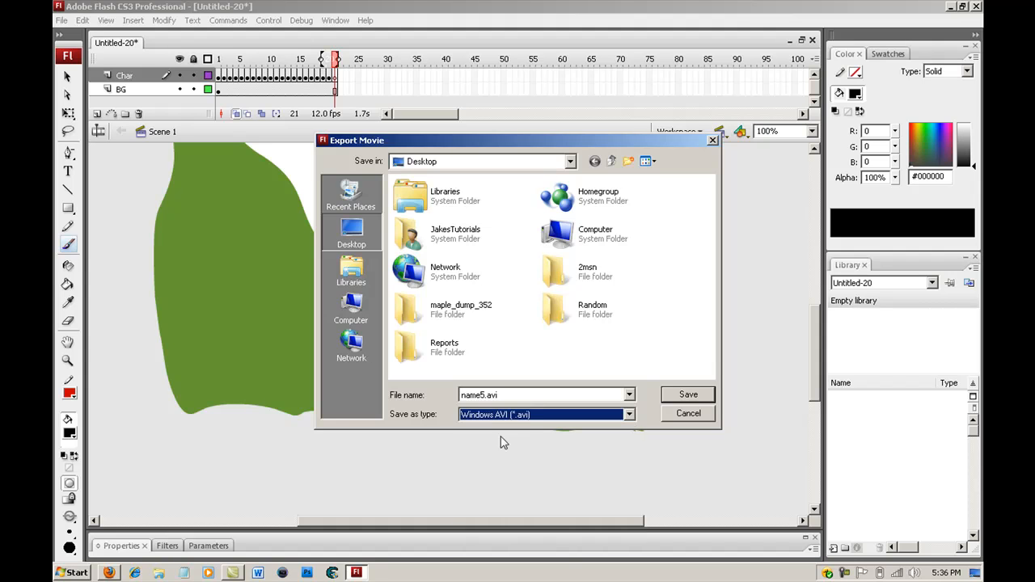
{"action": "left_click", "coordinate": [546, 395]}
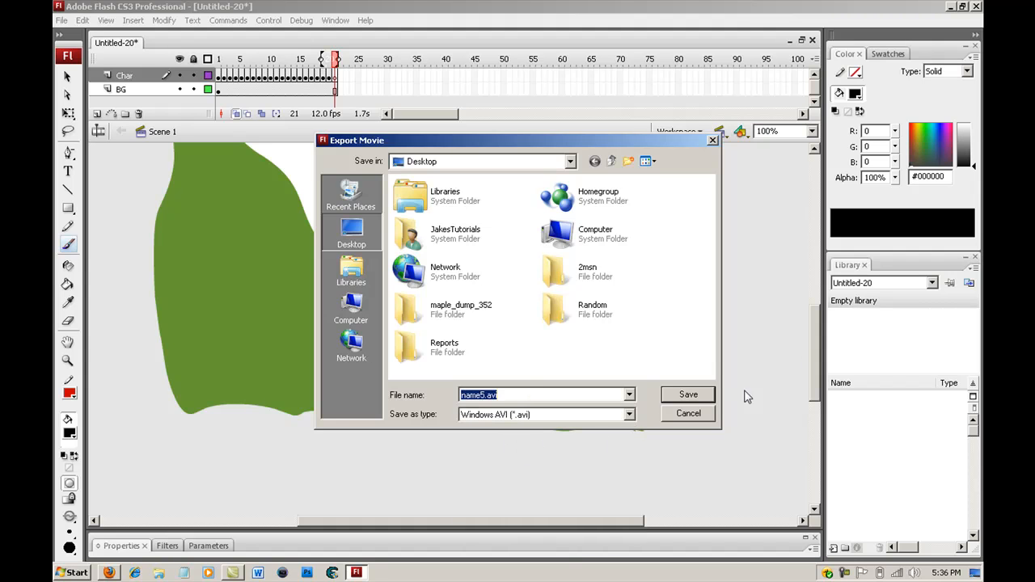
{"action": "left_click", "coordinate": [688, 395]}
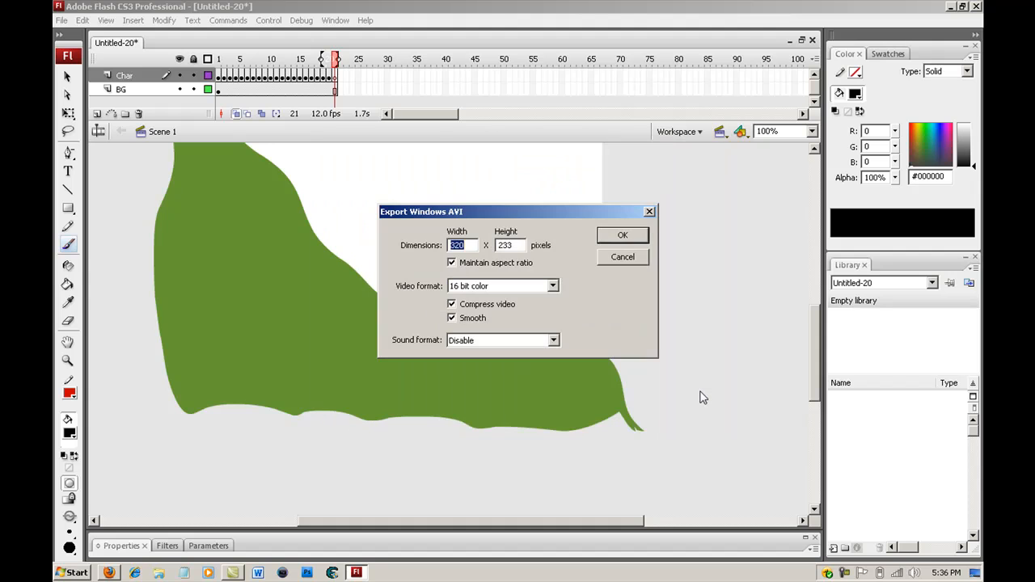
Step: Accept the AVI settings, keep Microsoft Video 1 compression, and write name5.avi
{"action": "left_click", "coordinate": [623, 235]}
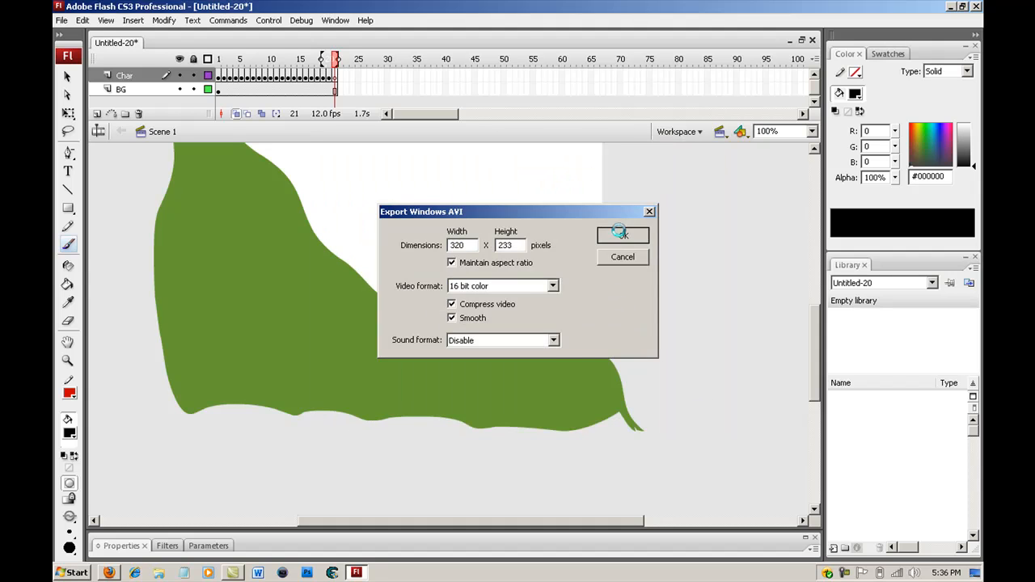
{"action": "left_click", "coordinate": [622, 234]}
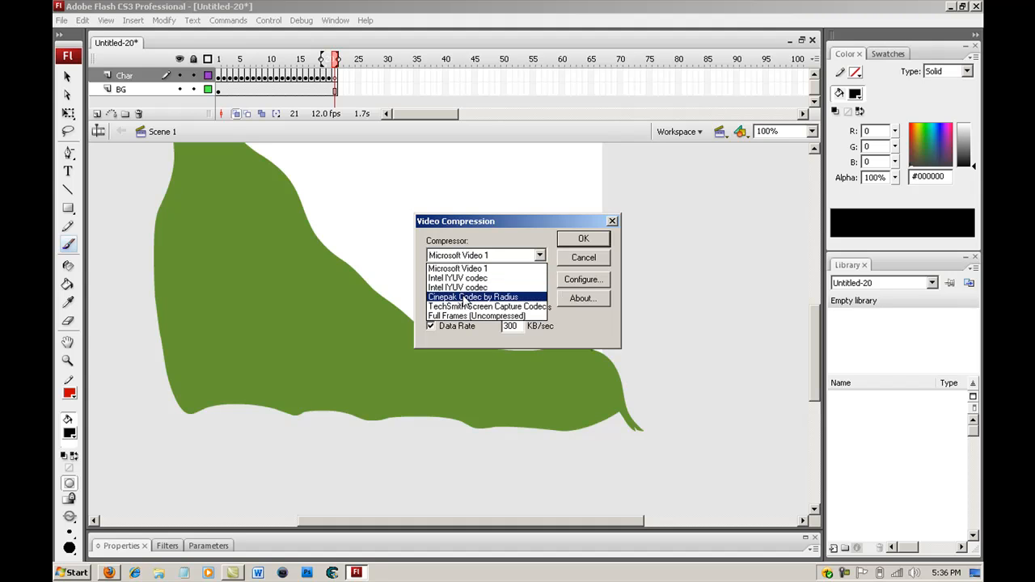
{"action": "left_click", "coordinate": [458, 269]}
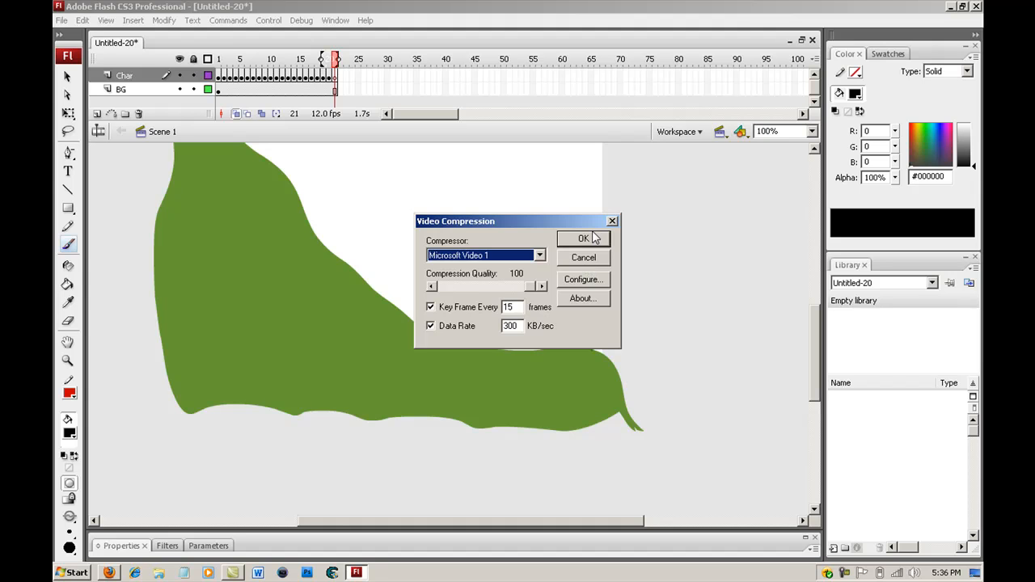
{"action": "left_click", "coordinate": [584, 279]}
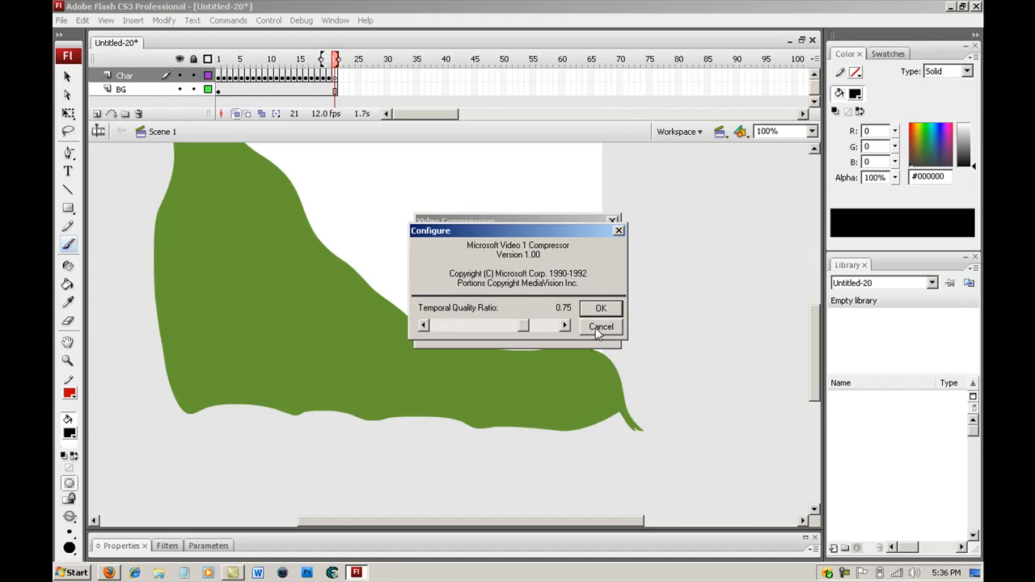
{"action": "mouse_move", "coordinate": [528, 330]}
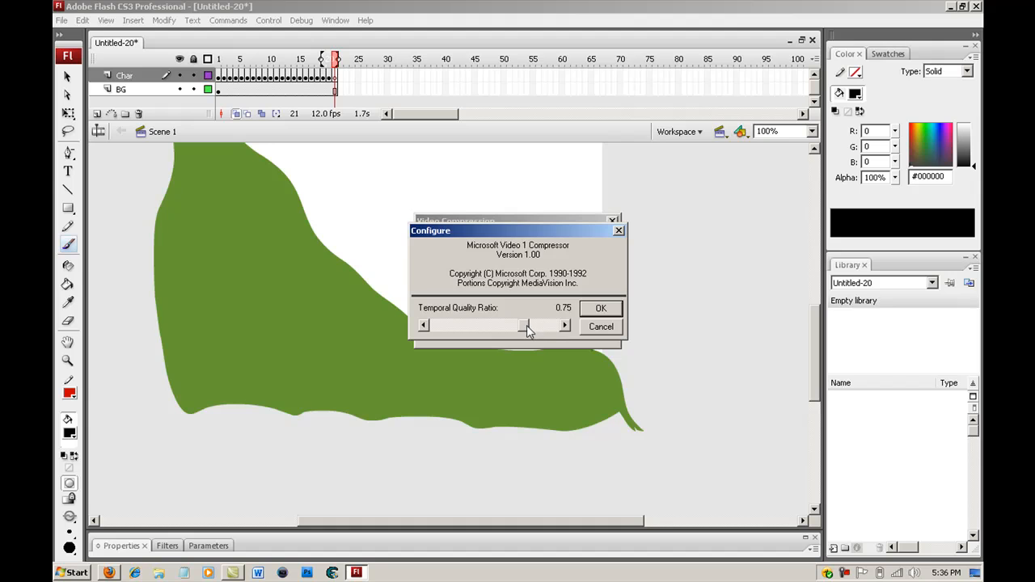
{"action": "left_click", "coordinate": [601, 307]}
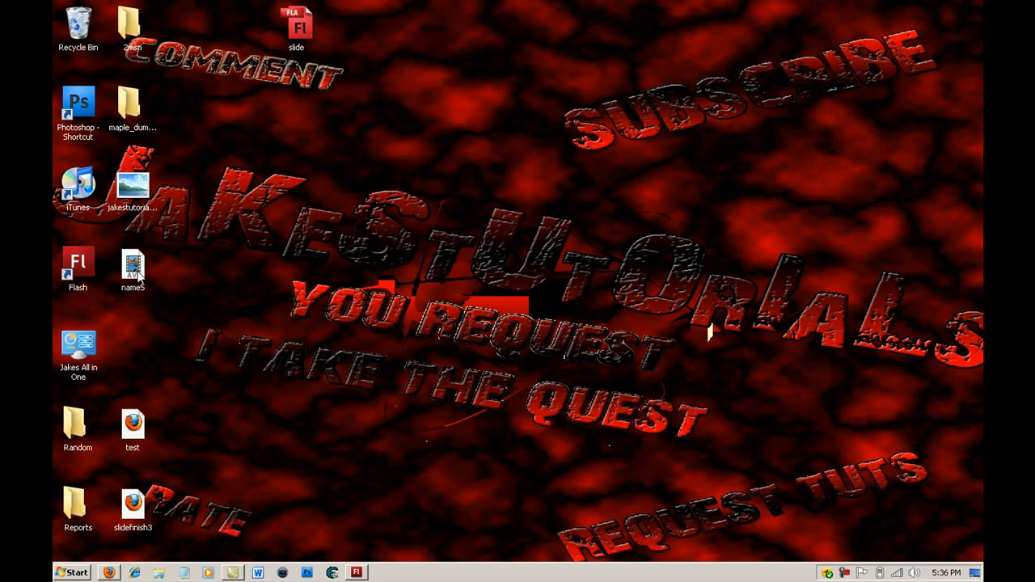
Step: Move the name5 movie to the desktop centre and view it with the Flash window hidden
{"action": "left_click_drag", "start_coordinate": [133, 269], "coordinate": [515, 186]}
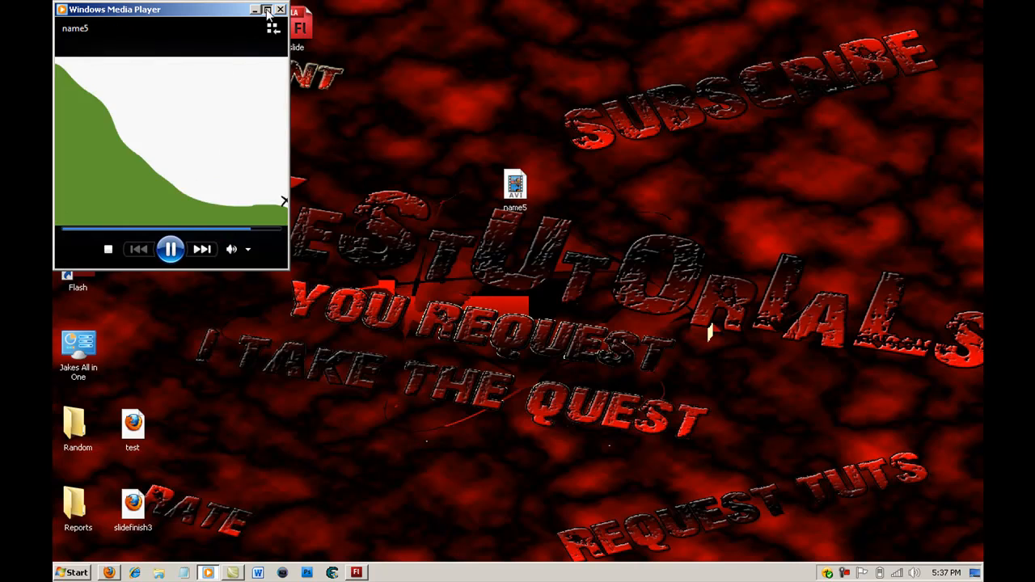
{"action": "left_click", "coordinate": [267, 9]}
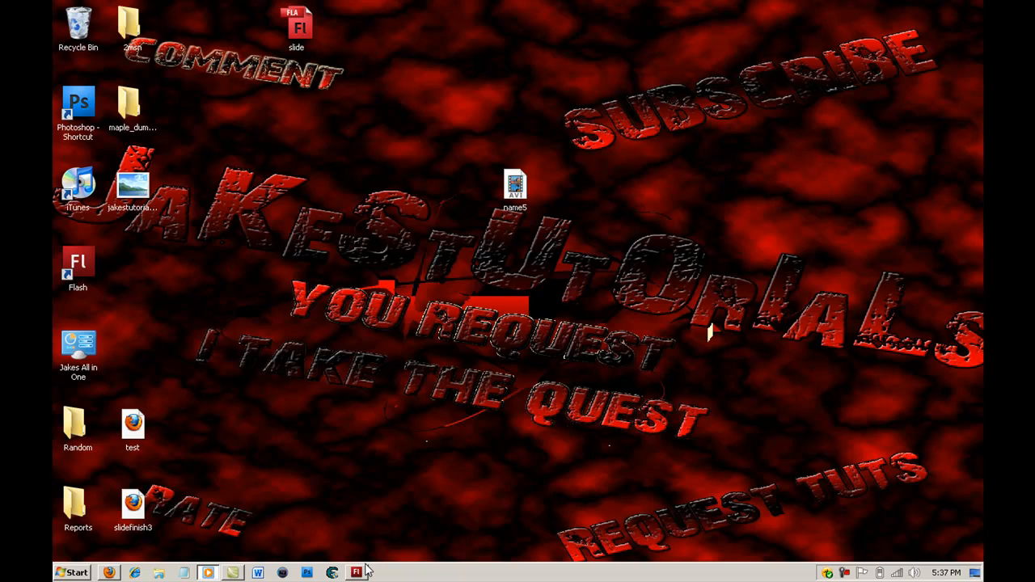
{"action": "left_click", "coordinate": [356, 572]}
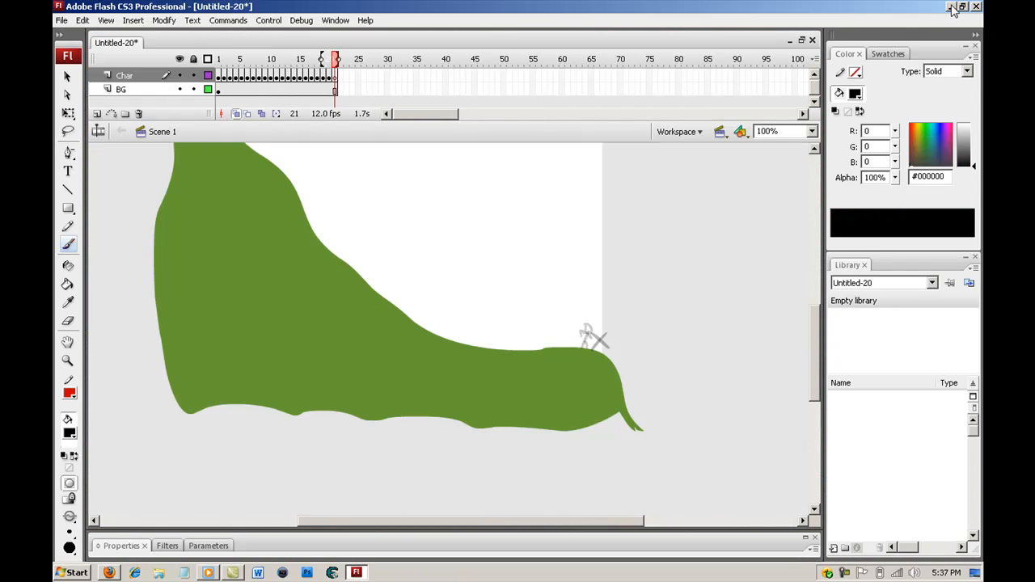
{"action": "mouse_move", "coordinate": [952, 8]}
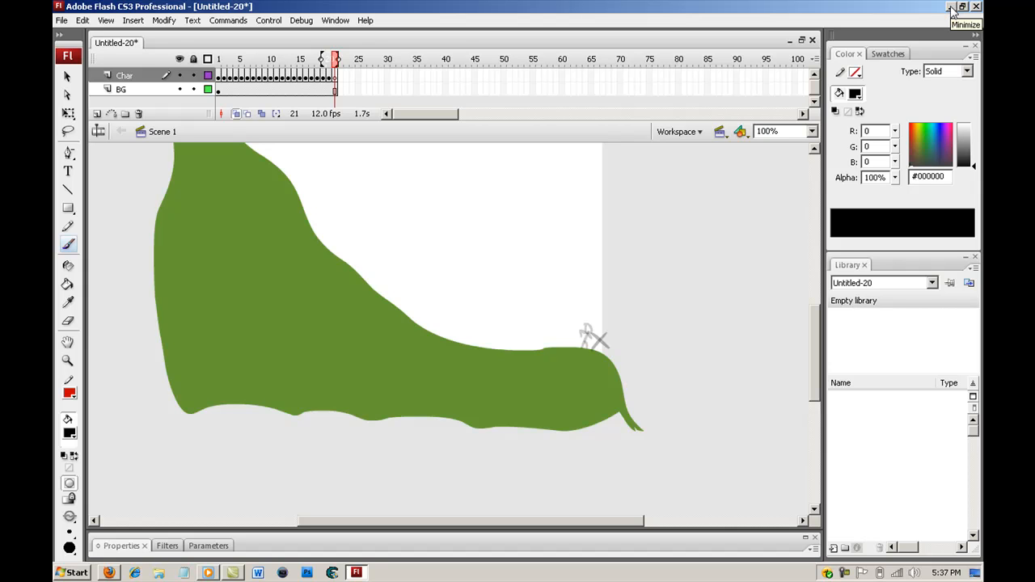
{"action": "left_click", "coordinate": [951, 7]}
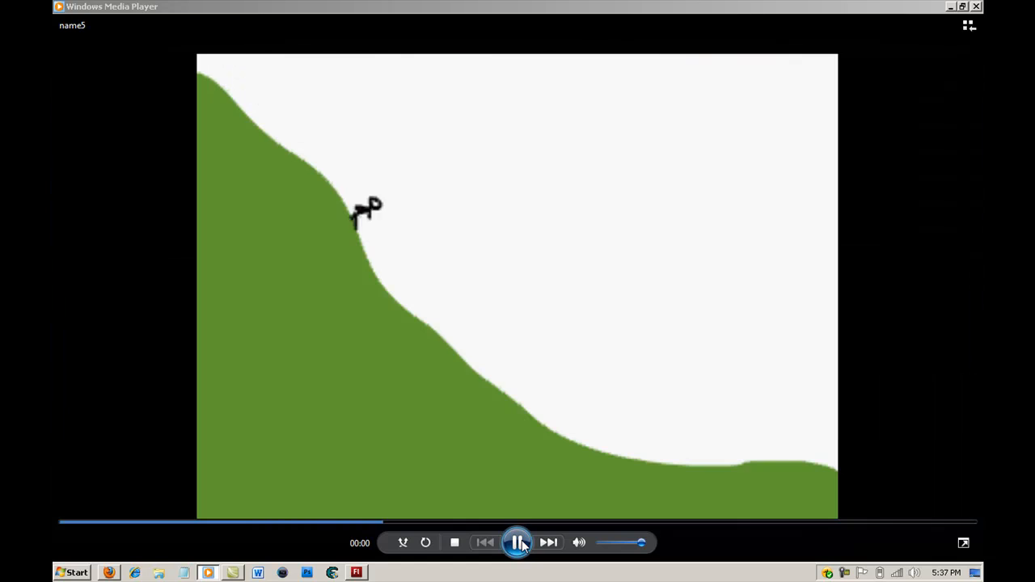
Step: Pause and resume name5 playback in Windows Media Player, then return to the Flash document
{"action": "left_click", "coordinate": [517, 543]}
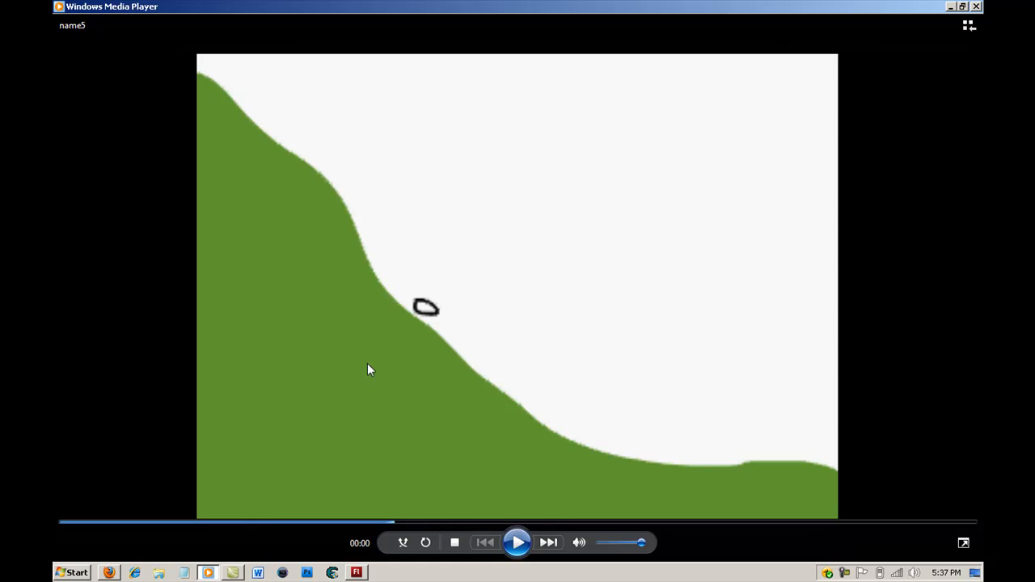
{"action": "key", "text": "alt+tab"}
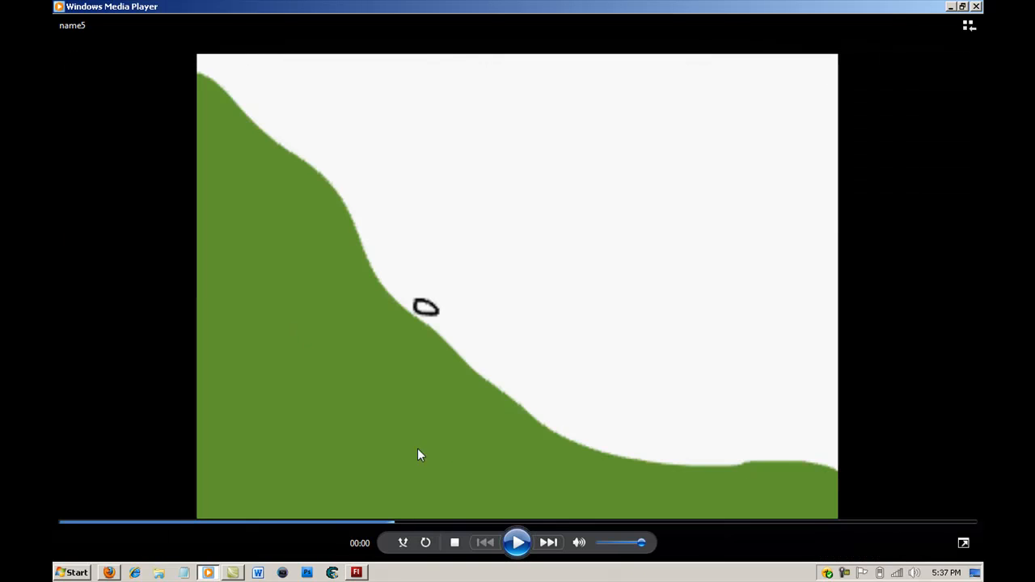
{"action": "key", "text": "alt+tab"}
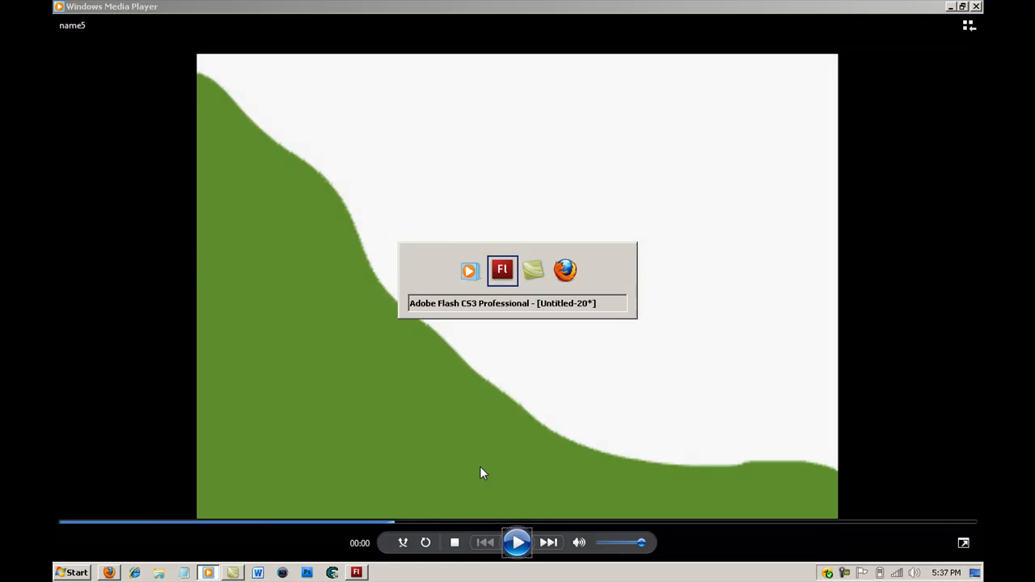
{"action": "left_click", "coordinate": [517, 543]}
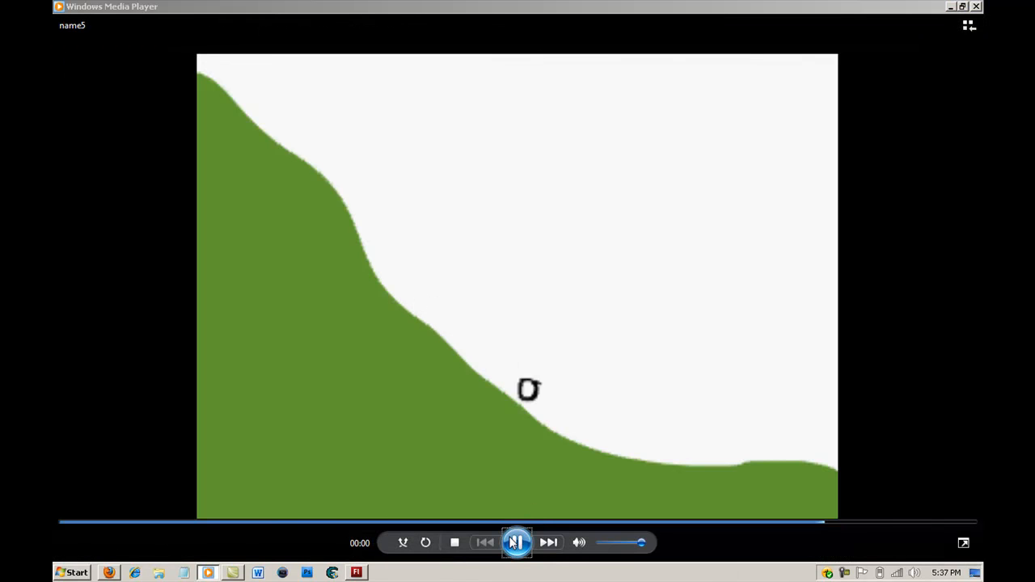
{"action": "left_click", "coordinate": [516, 542]}
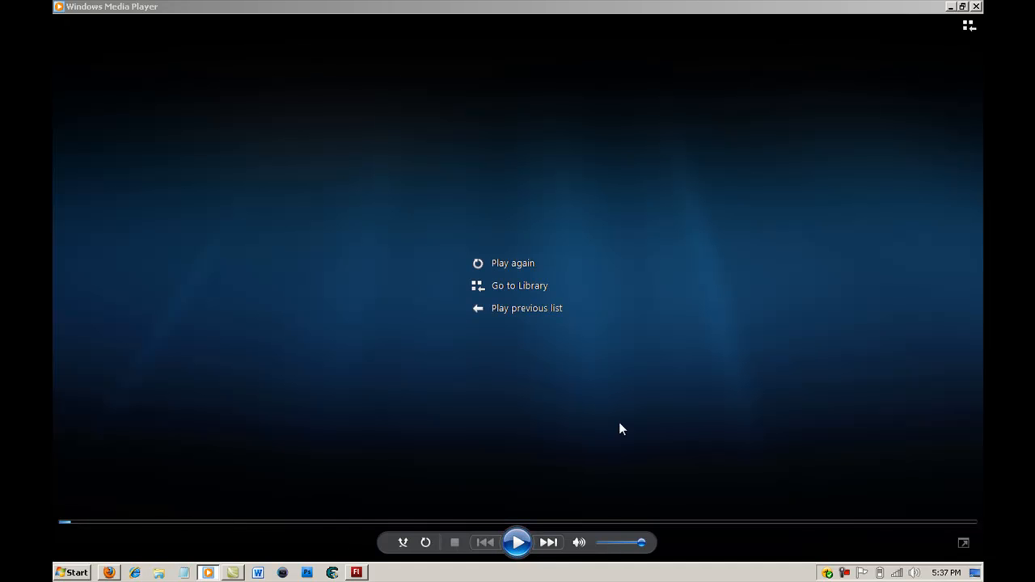
{"action": "left_click", "coordinate": [356, 572]}
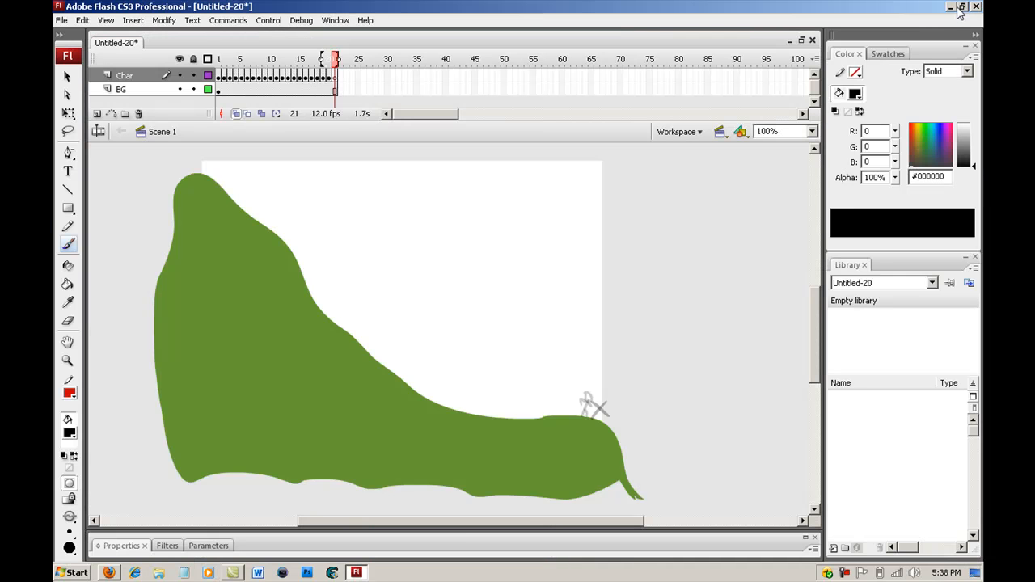
Step: Minimize the Flash CS3 window to reveal the name5 AVI file on the desktop
{"action": "left_click", "coordinate": [951, 7]}
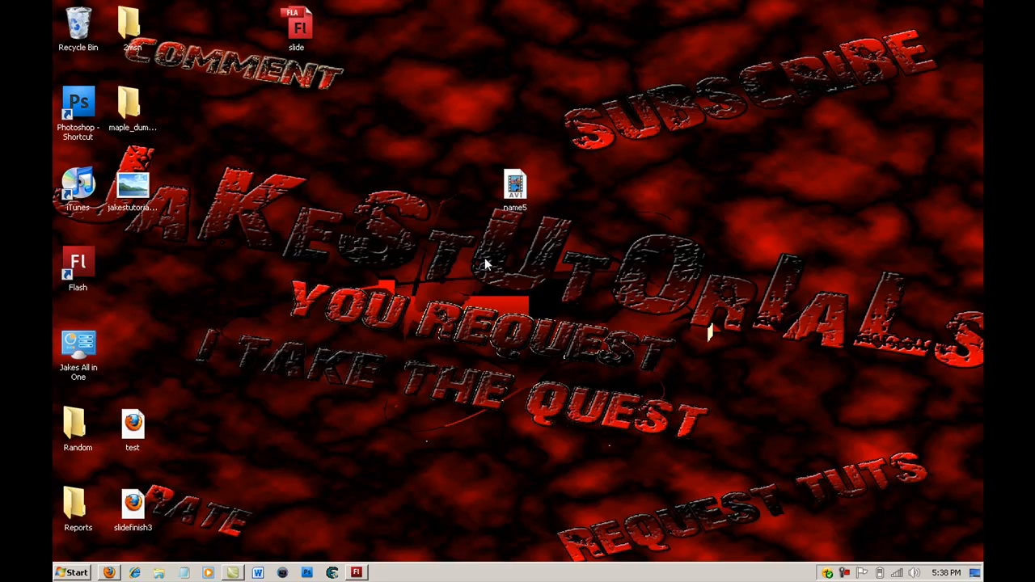
{"action": "mouse_move", "coordinate": [759, 496]}
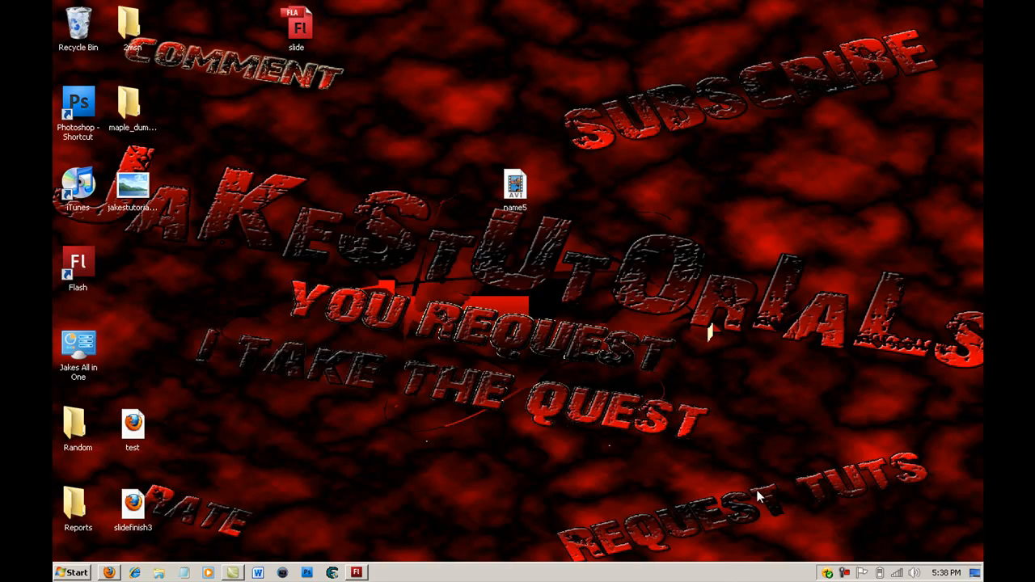
{"action": "mouse_move", "coordinate": [837, 457]}
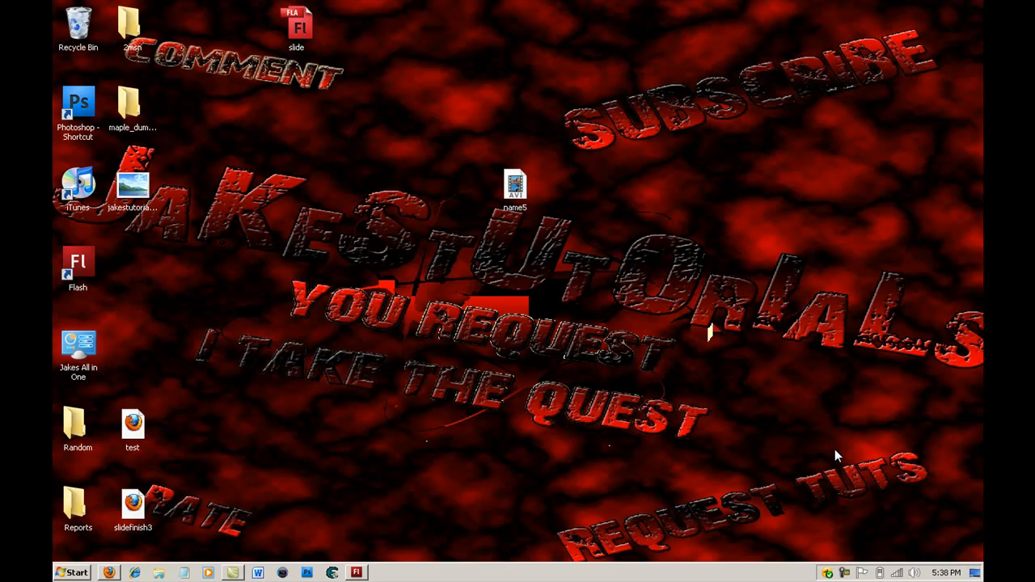
{"action": "mouse_move", "coordinate": [669, 342]}
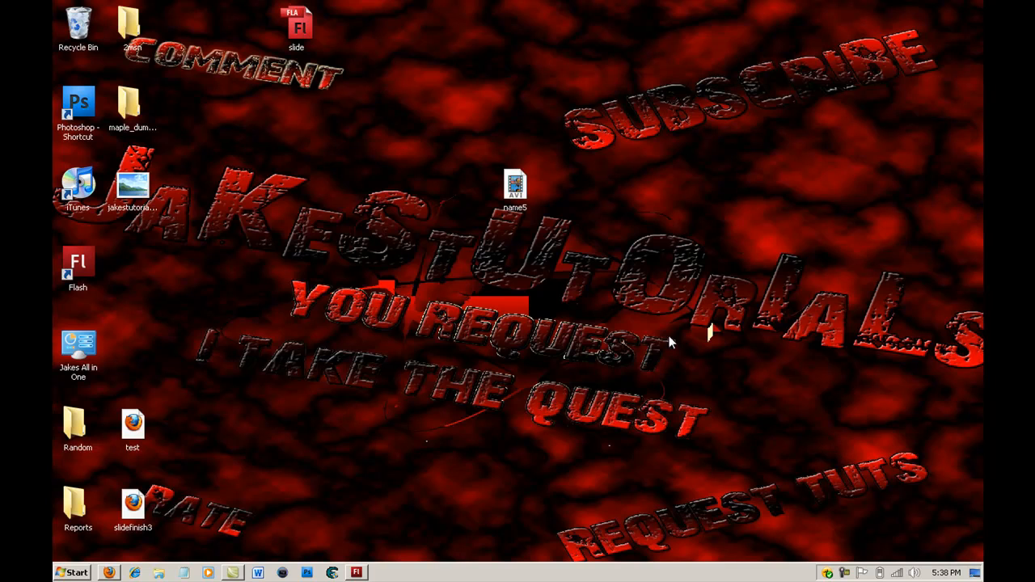
{"action": "mouse_move", "coordinate": [518, 158]}
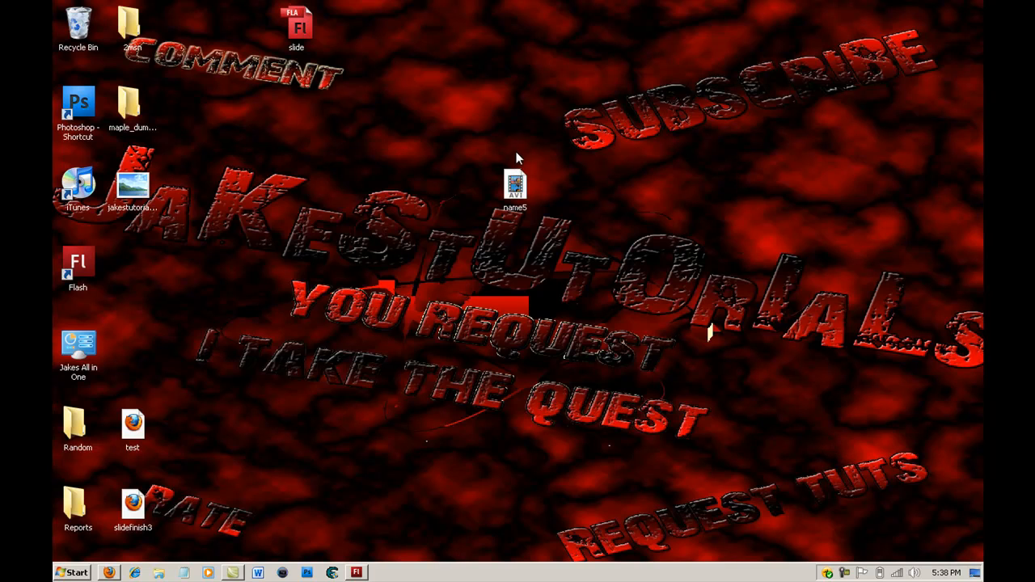
{"action": "mouse_move", "coordinate": [526, 144]}
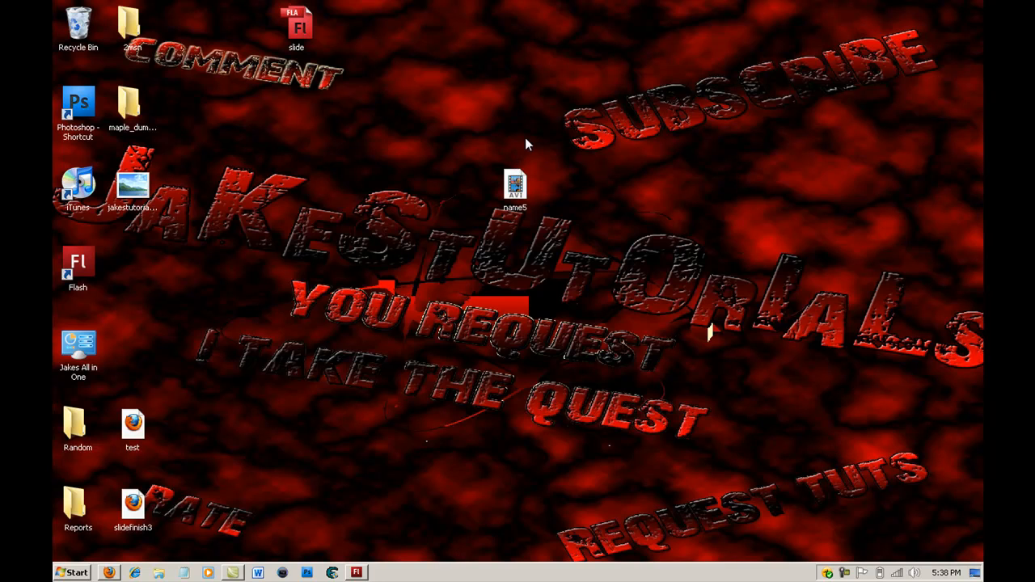
{"action": "mouse_move", "coordinate": [534, 146]}
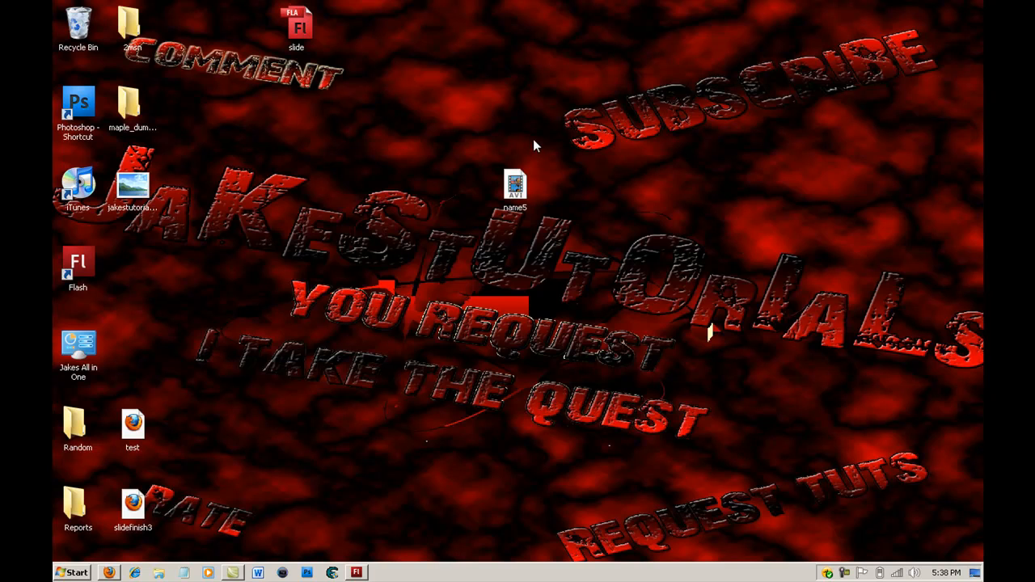
{"action": "mouse_move", "coordinate": [473, 97]}
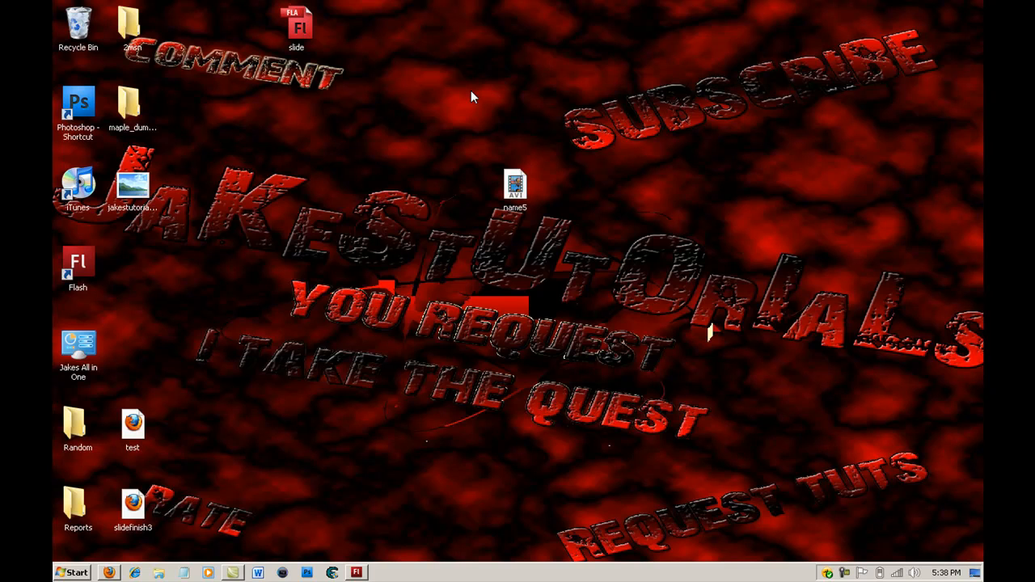
{"action": "mouse_move", "coordinate": [532, 142]}
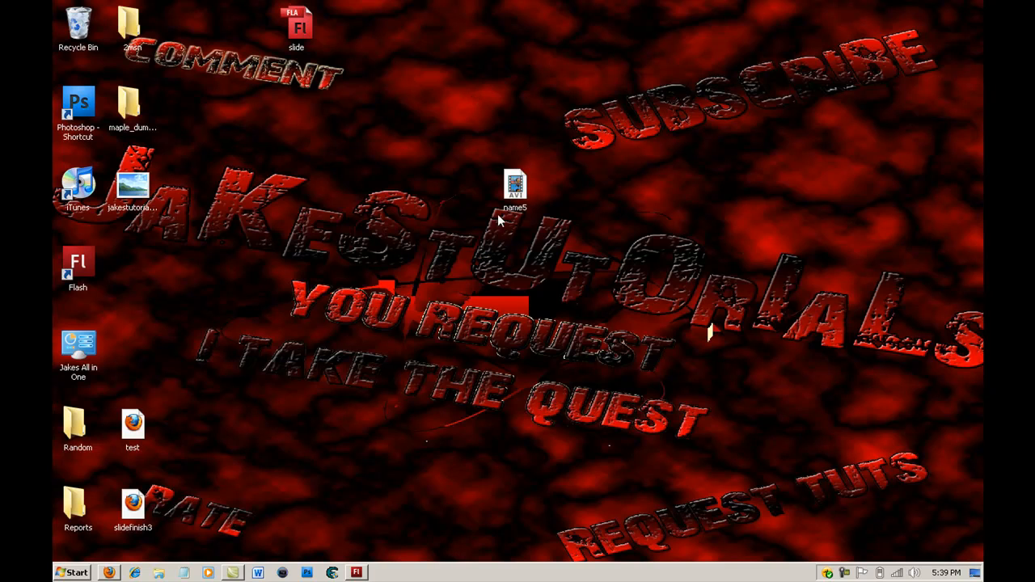
{"action": "mouse_move", "coordinate": [578, 261]}
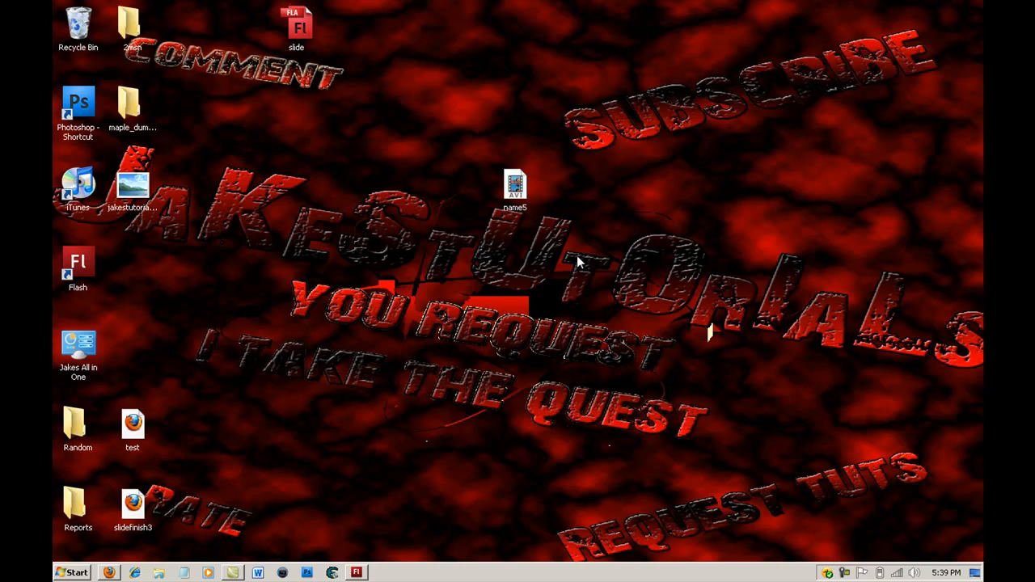